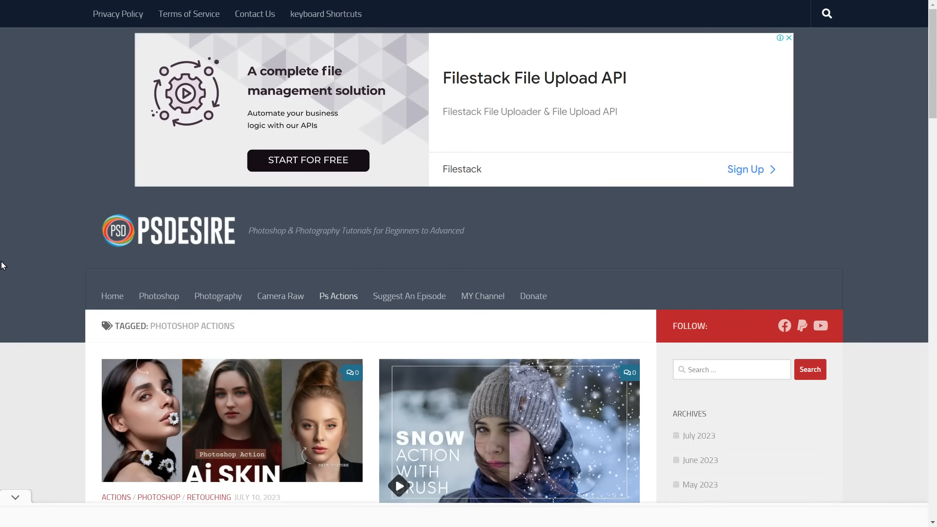
Browse the Ai Skin Fix post, compare a before/after sample, and download the without-masking action zip.
scroll(down, 3)
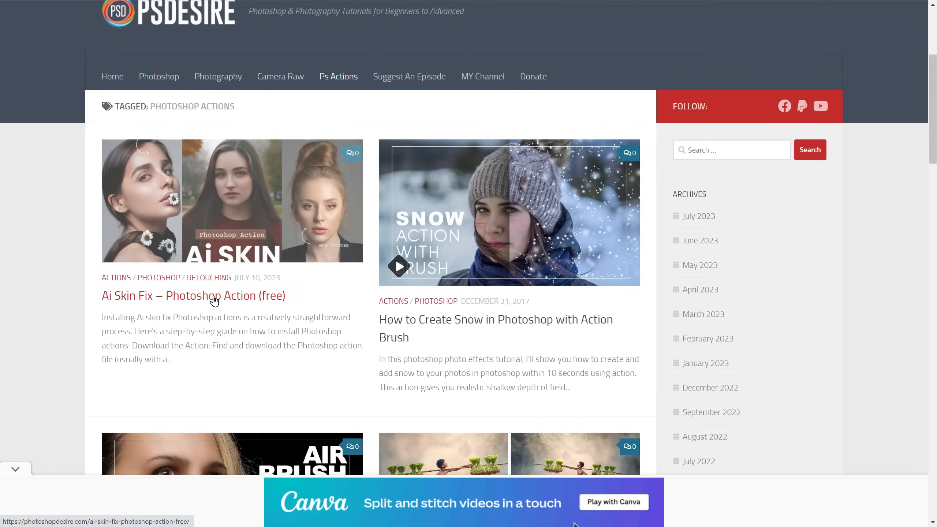
click(193, 295)
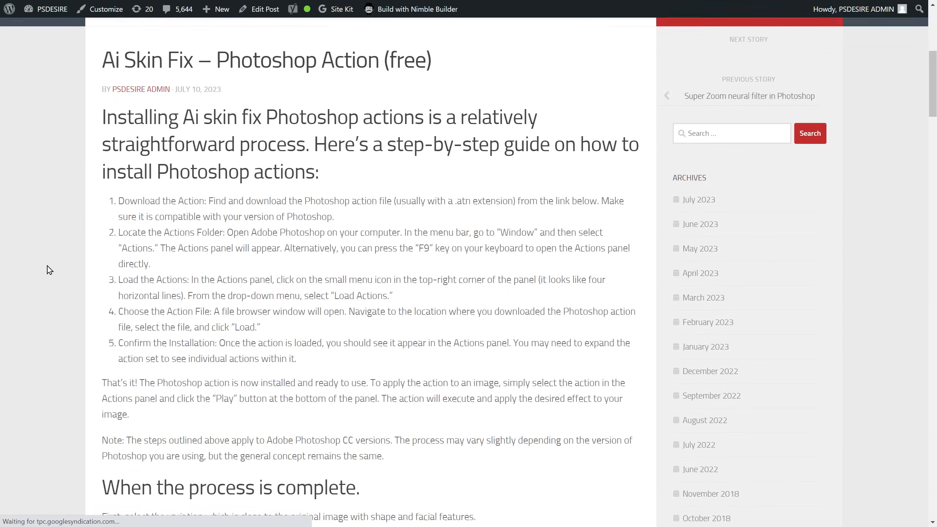
scroll(down, 3)
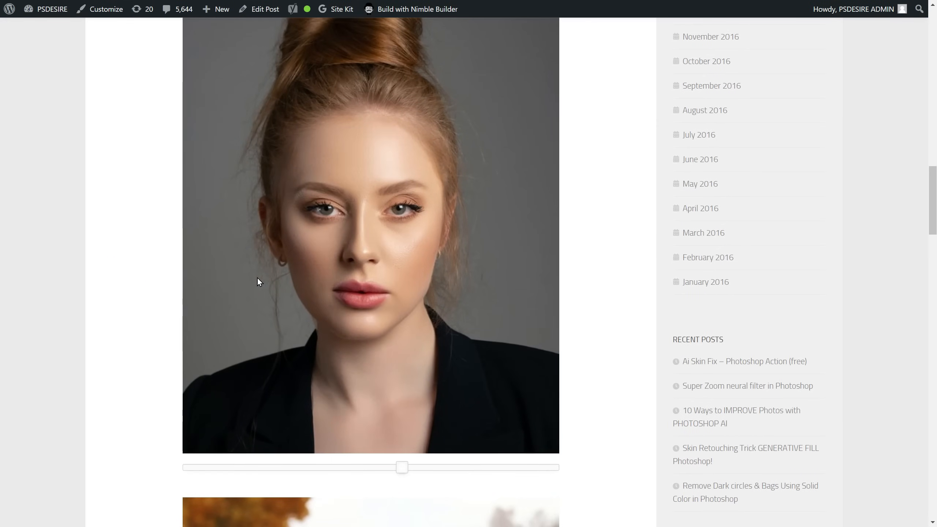
scroll(down, 3)
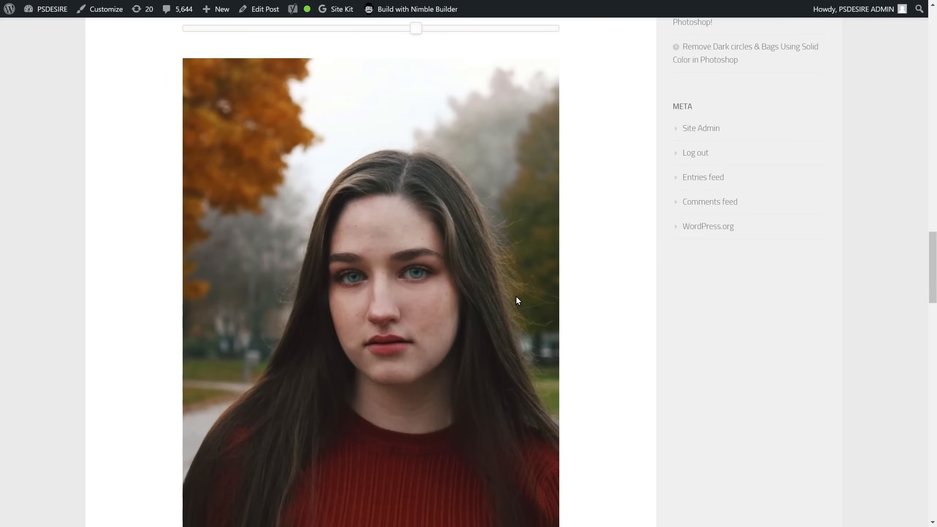
drag(416, 28, 380, 33)
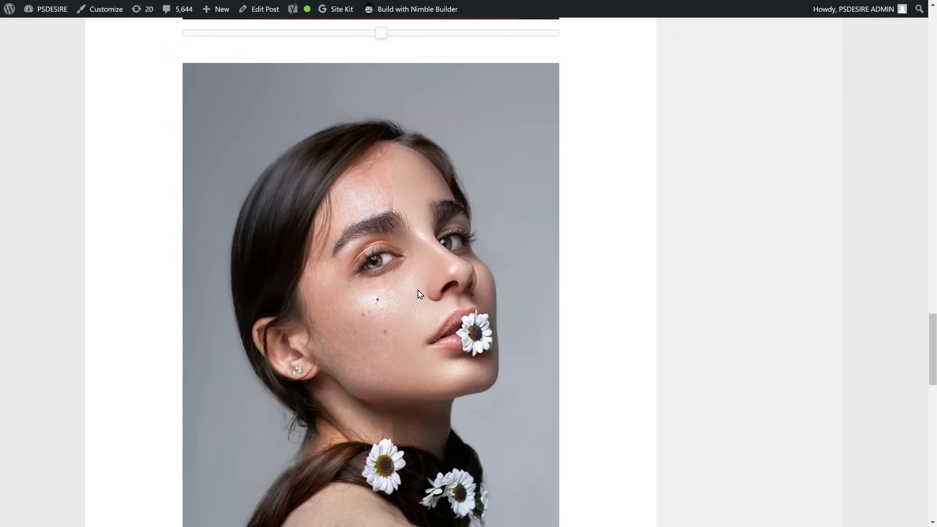
scroll(down, 3)
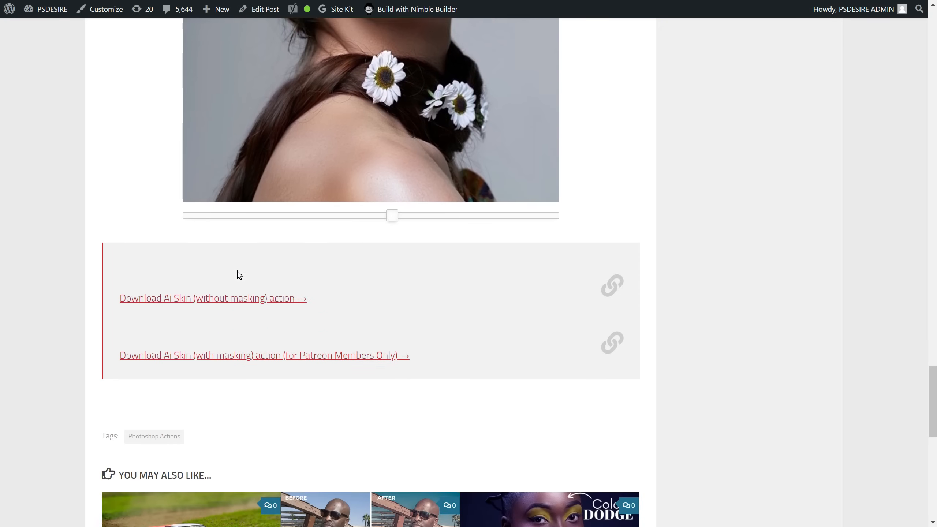
scroll(down, 3)
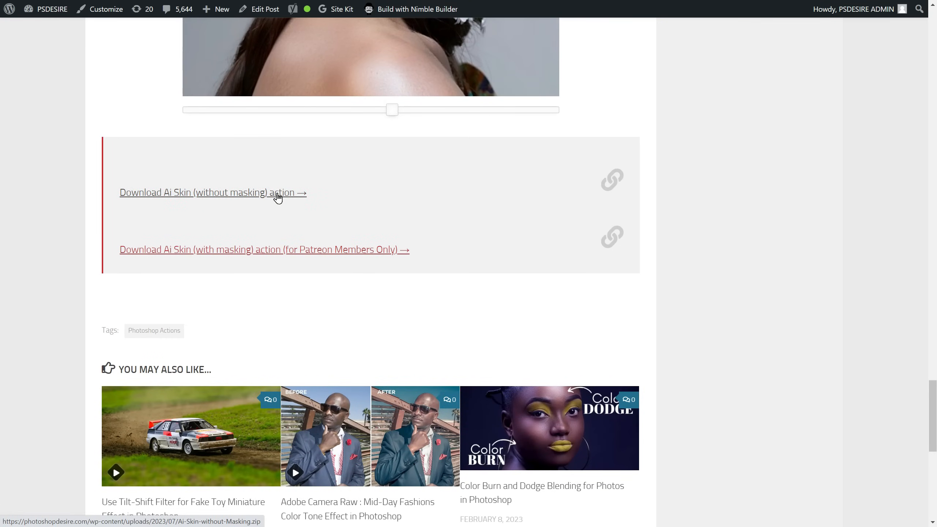
click(213, 192)
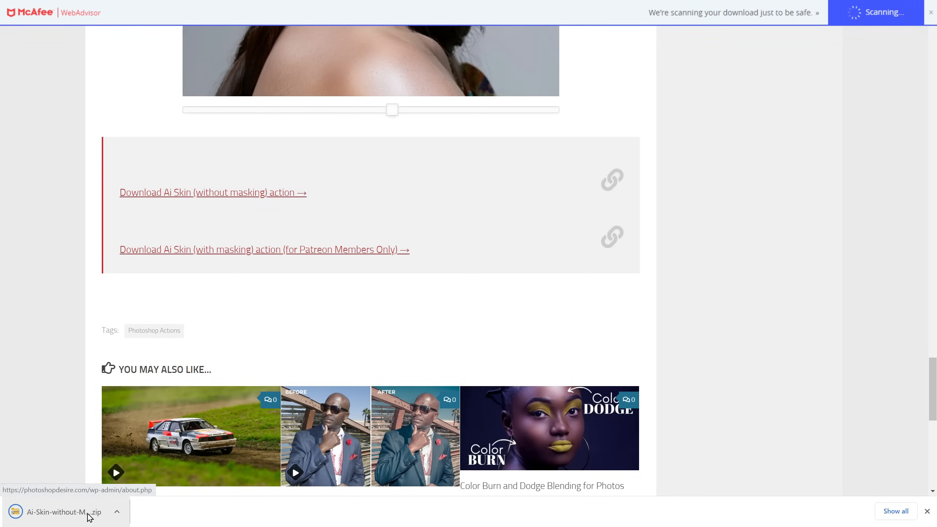
mouse_move(242, 259)
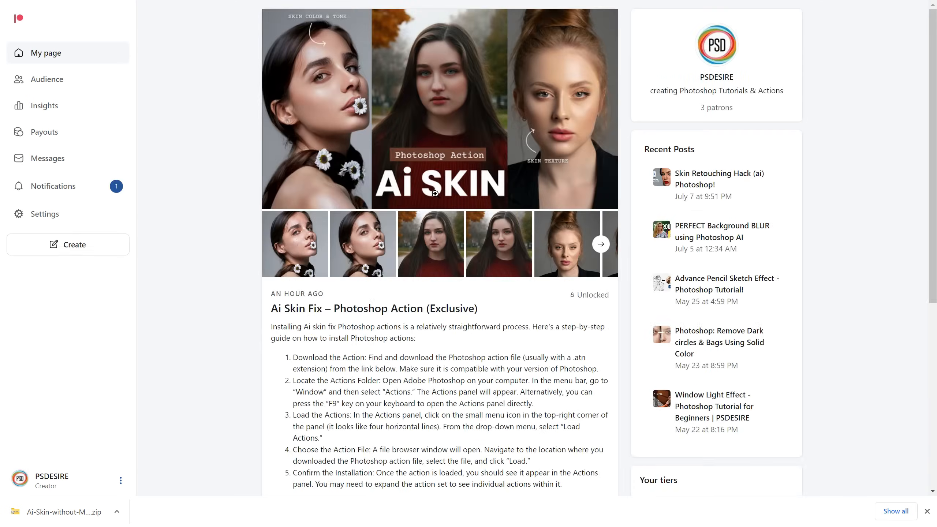
Scroll the Patreon page to the exclusive Ai Skin Fix action post.
scroll(down, 3)
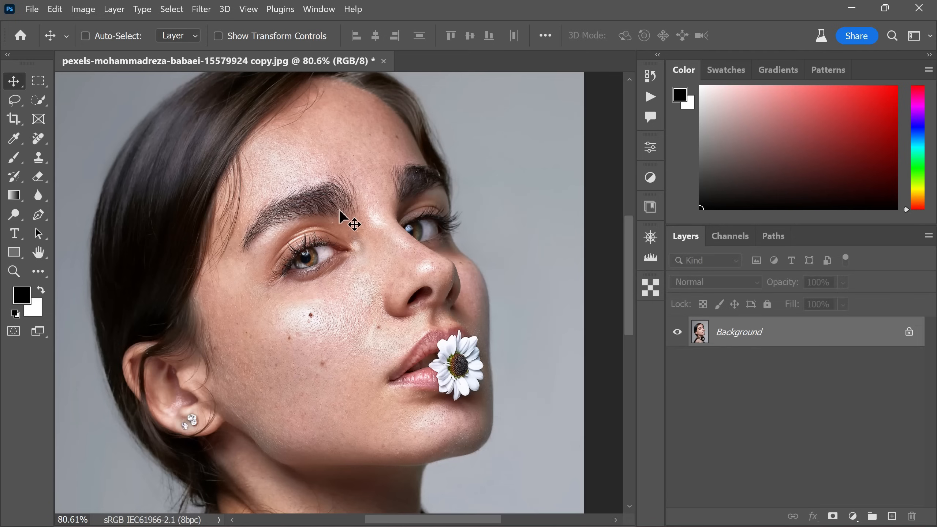
Show the Actions panel from the Window menu and open its panel options menu.
click(471, 448)
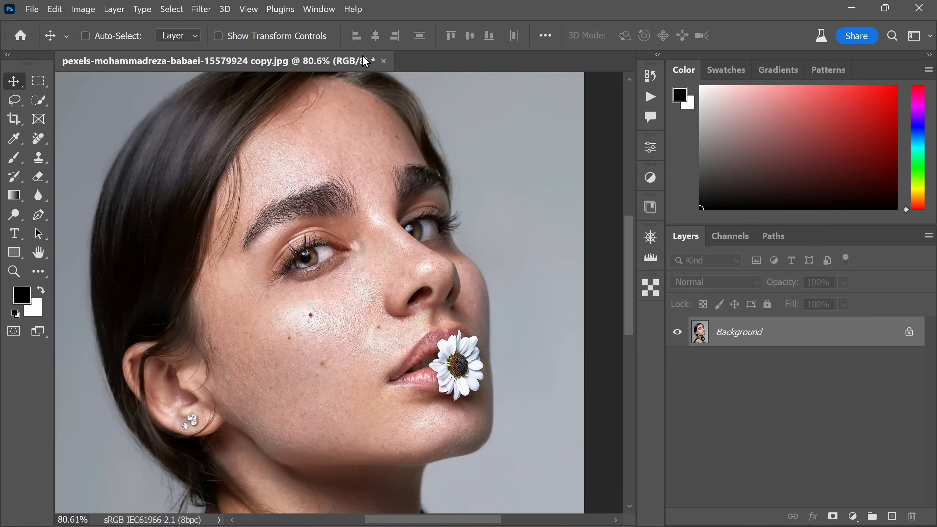
click(318, 9)
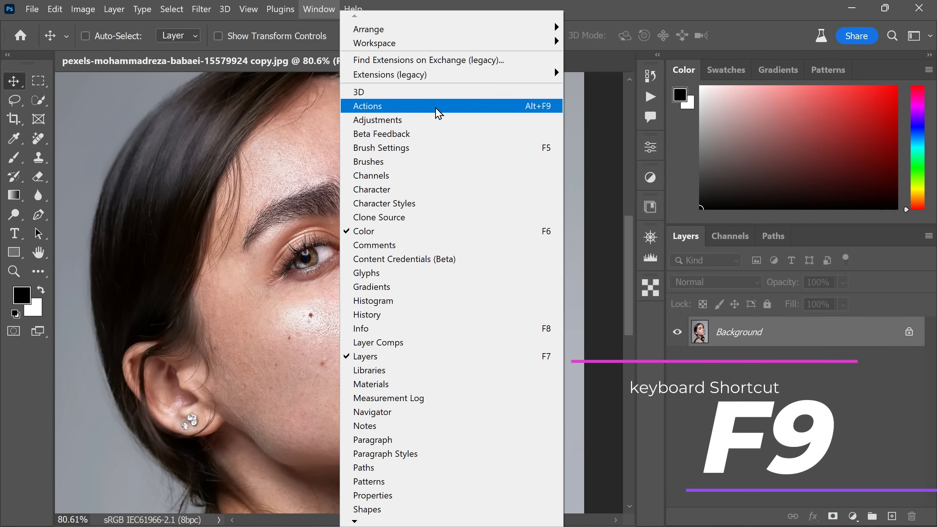
click(367, 106)
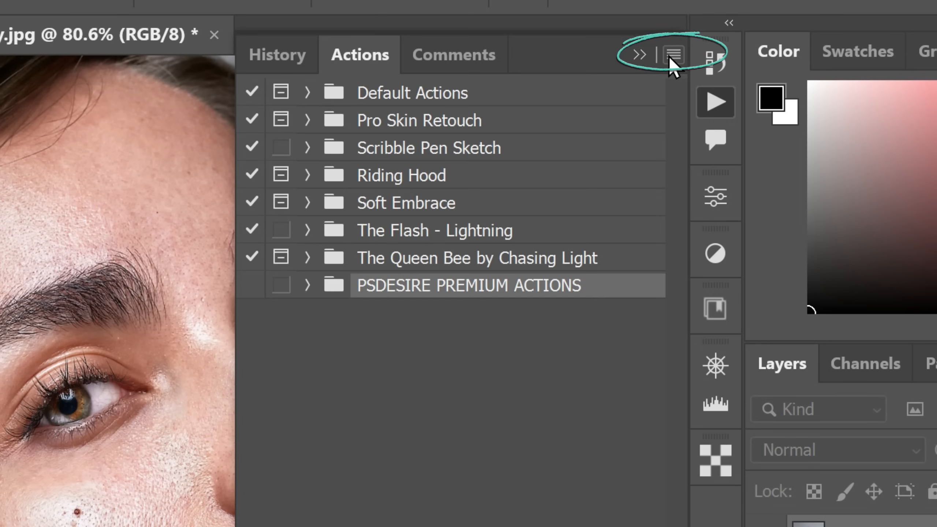
click(674, 53)
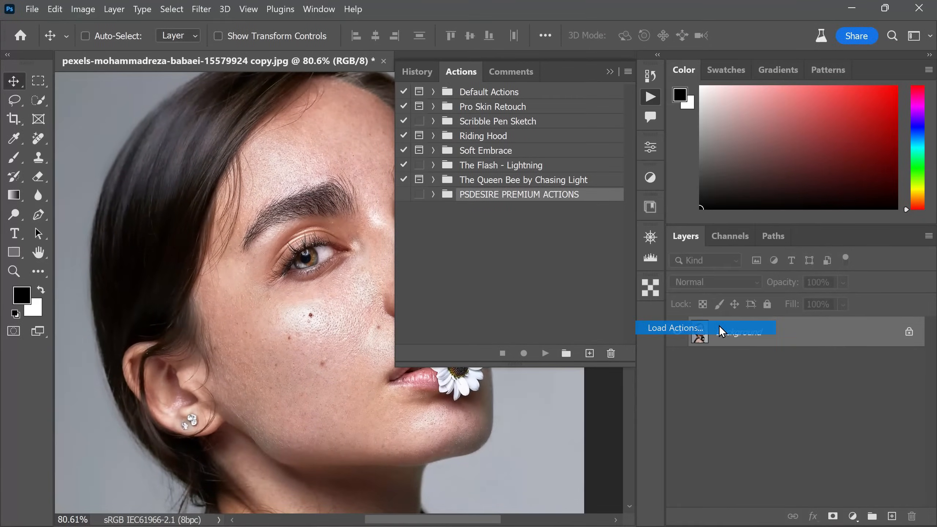
Load the 'Ai Skin Fix (with Masking) - PSDESIRE' action file into the Actions panel.
click(675, 328)
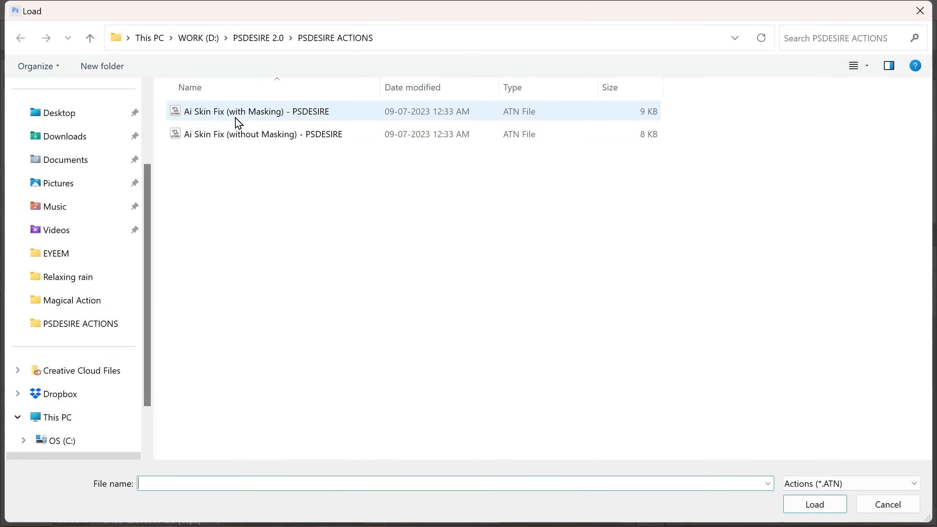
click(257, 112)
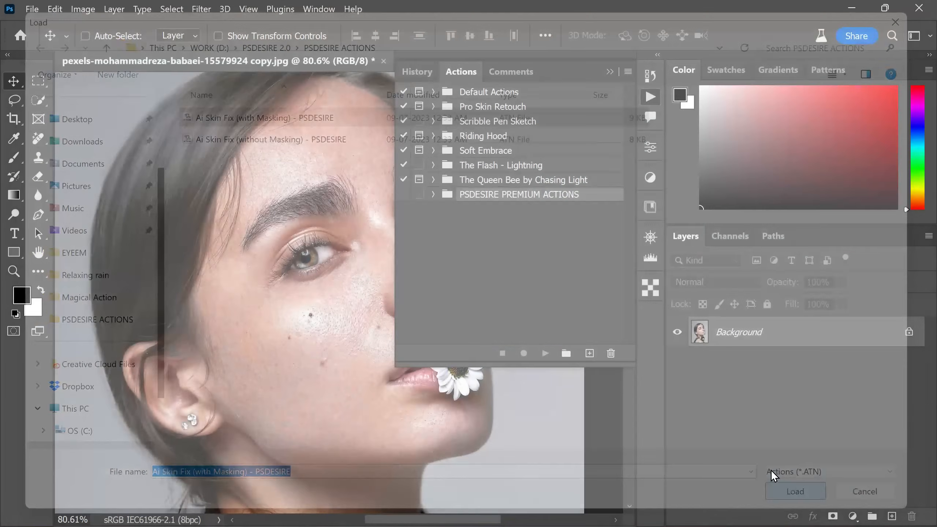
click(795, 491)
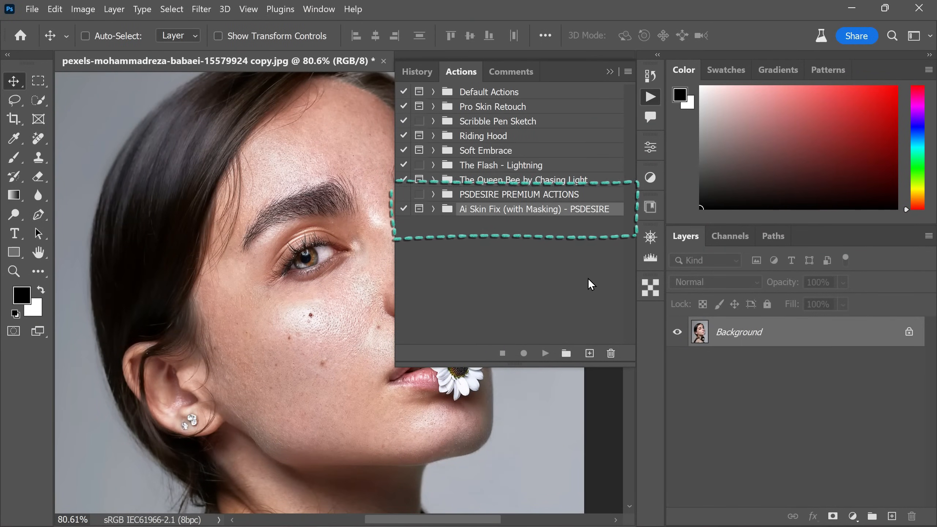
click(628, 72)
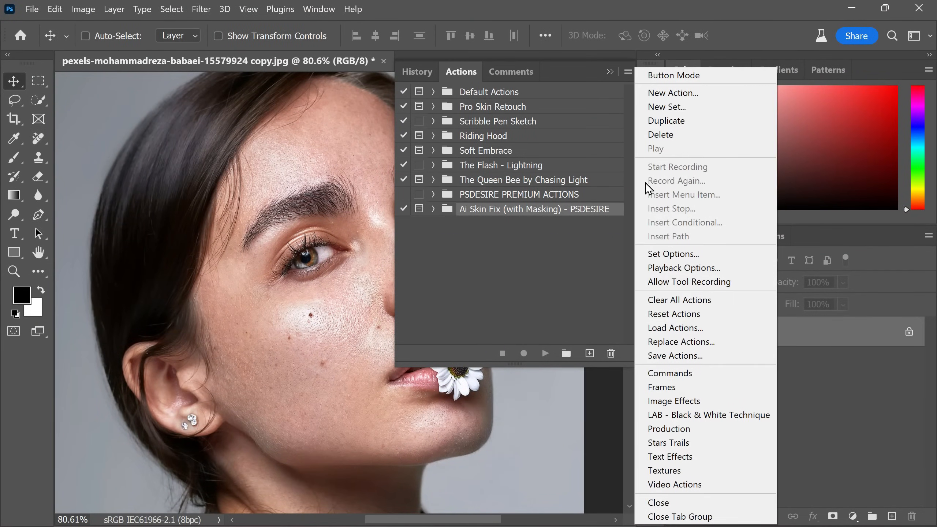
Start loading the 'Ai Skin Fix (without Masking) - PSDESIRE' action set.
click(675, 327)
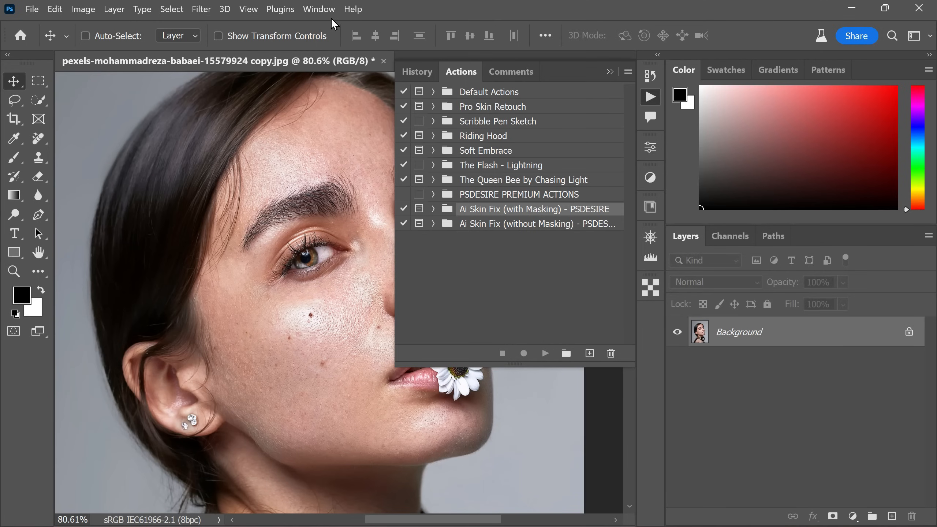
Expand the Ai Skin Fix (with Masking) set to reveal its PLAY IT action.
click(318, 8)
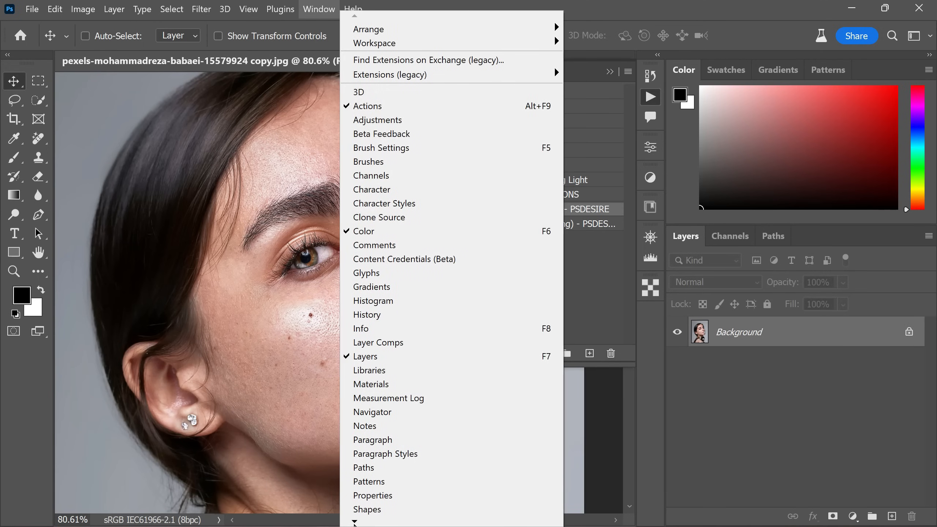
scroll(down, 3)
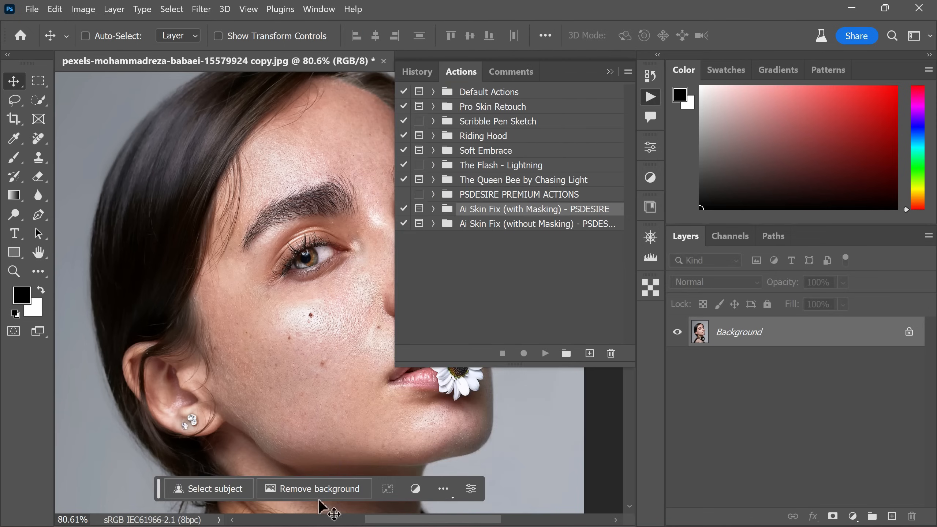
click(433, 208)
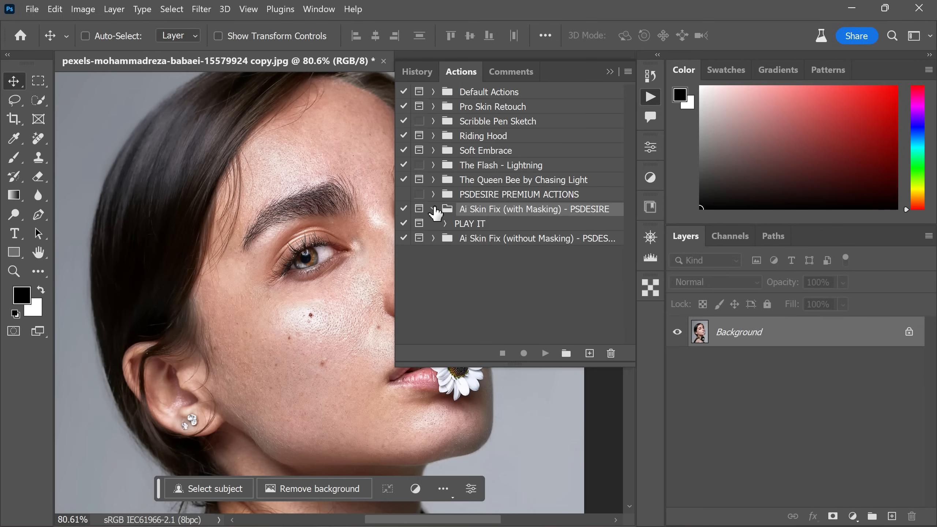
click(432, 209)
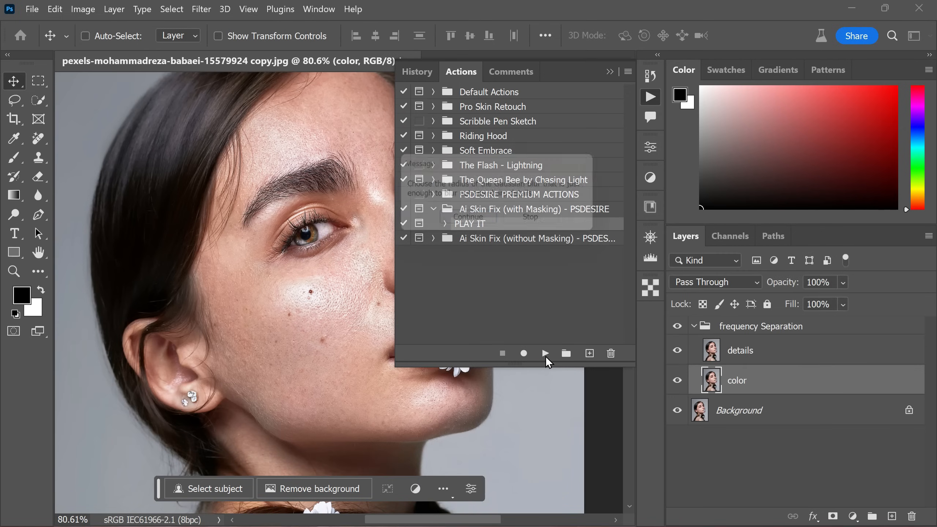
Run PLAY IT and apply the Gaussian Blur at a 5.0-pixel radius to the color layer.
click(545, 353)
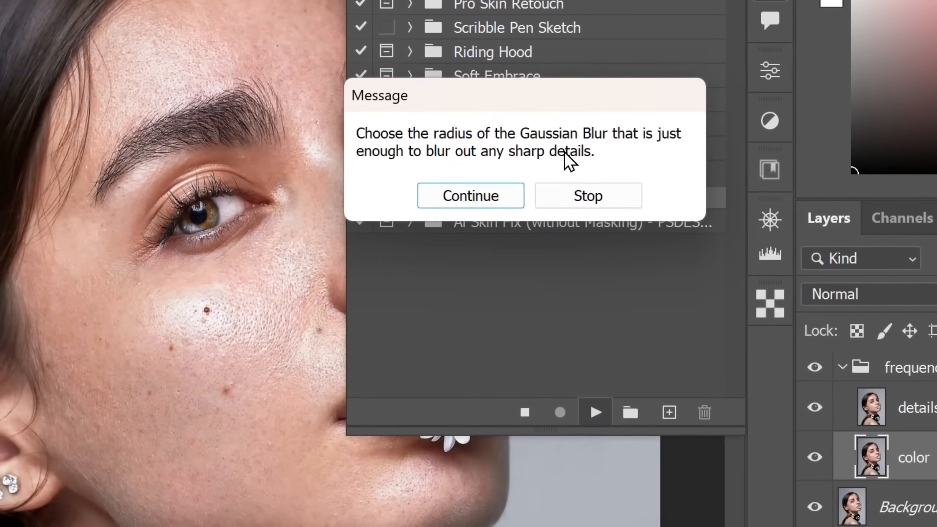
click(470, 195)
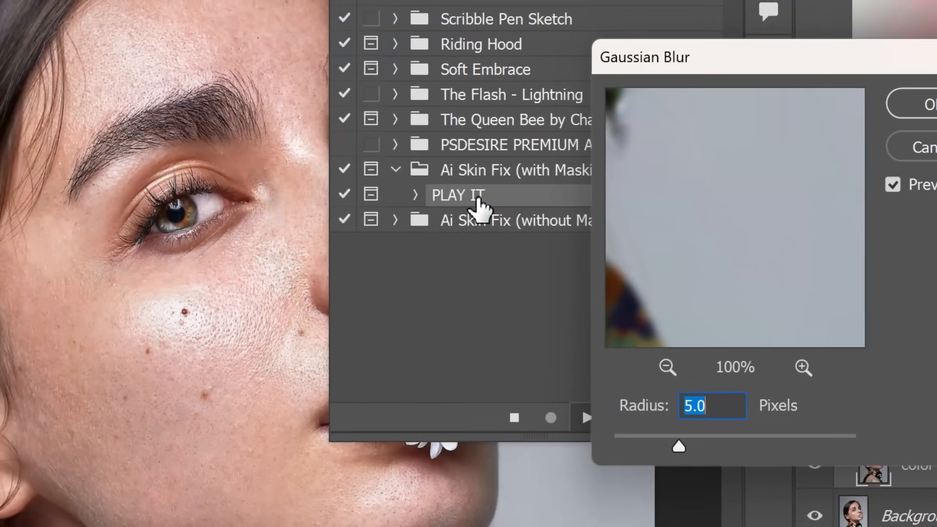
drag(679, 447, 511, 396)
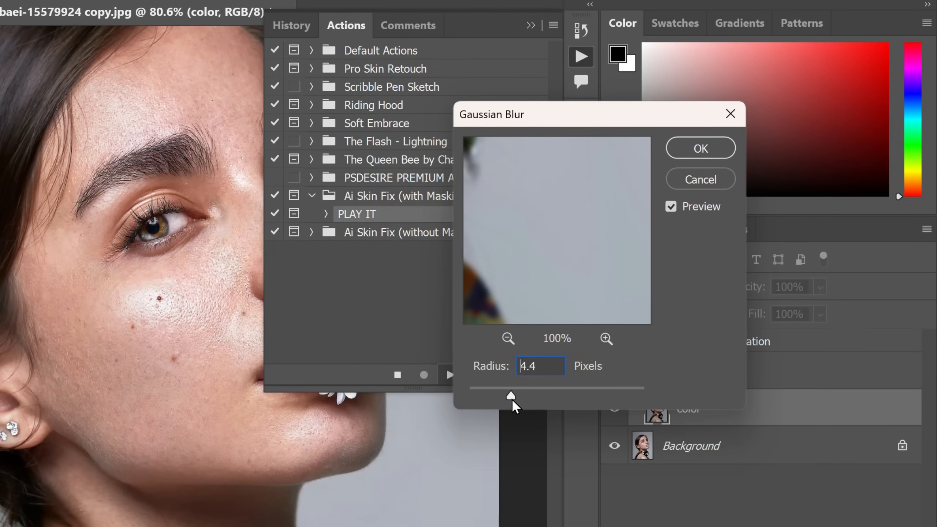
drag(511, 396, 517, 396)
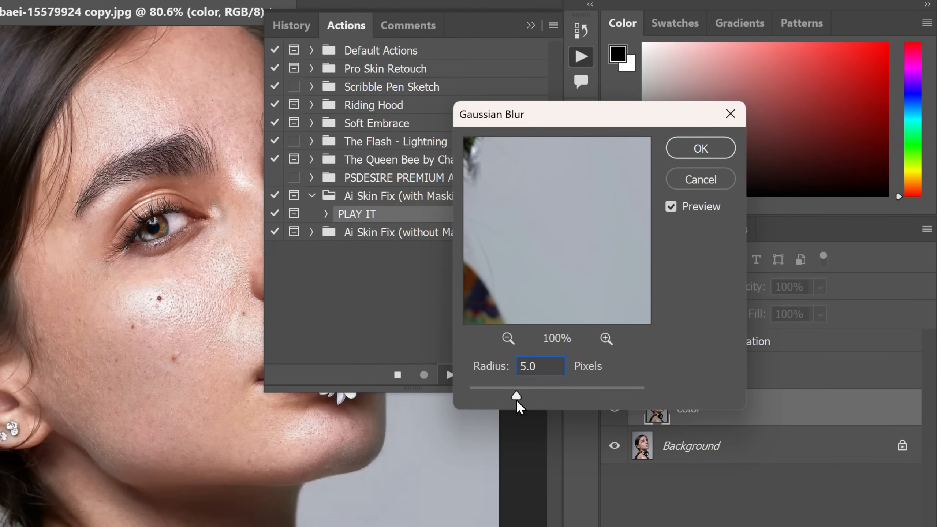
triple_click(539, 366)
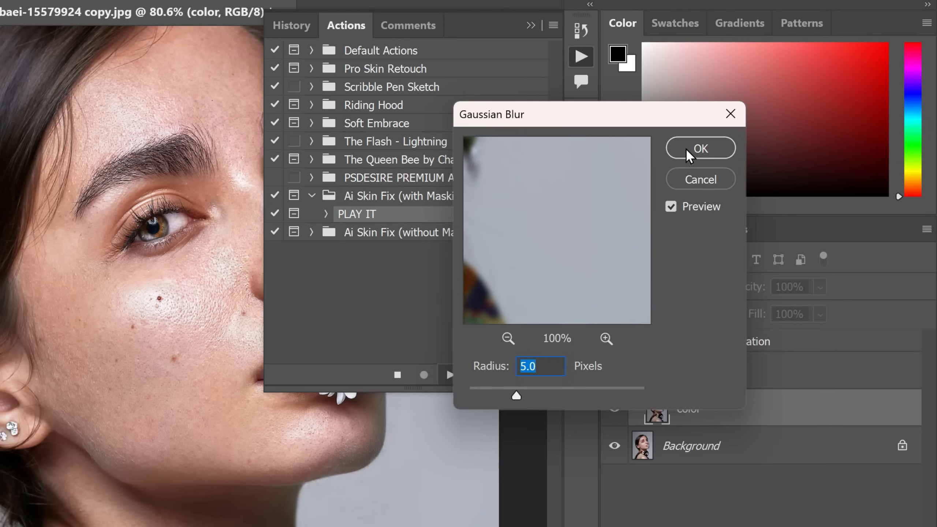
click(700, 148)
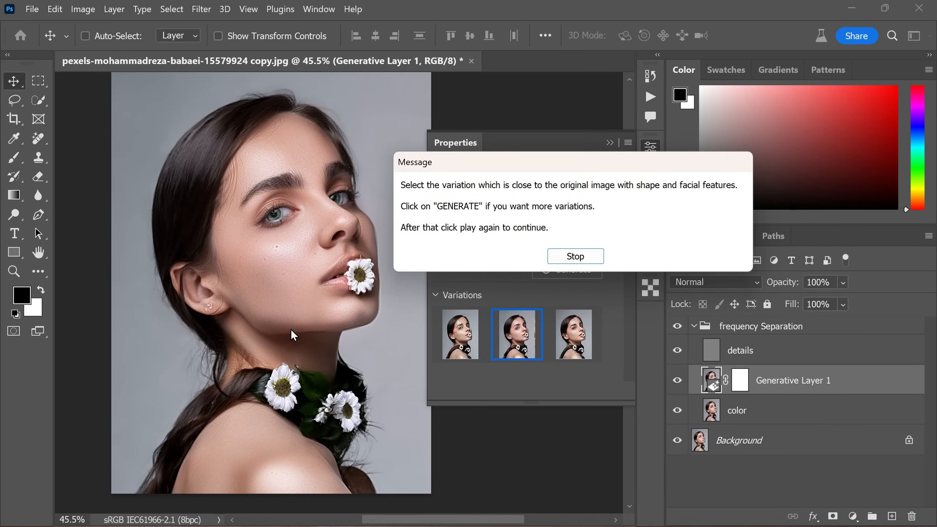
mouse_move(503, 199)
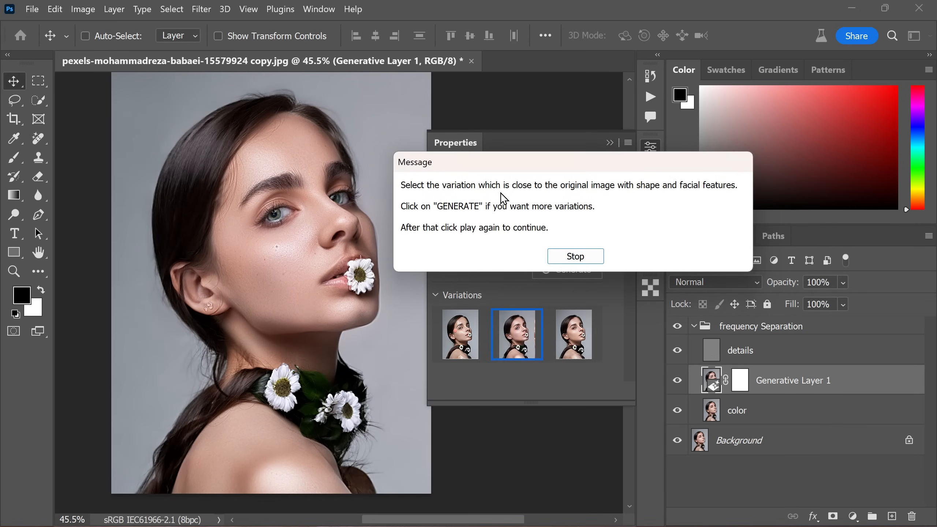
mouse_move(548, 200)
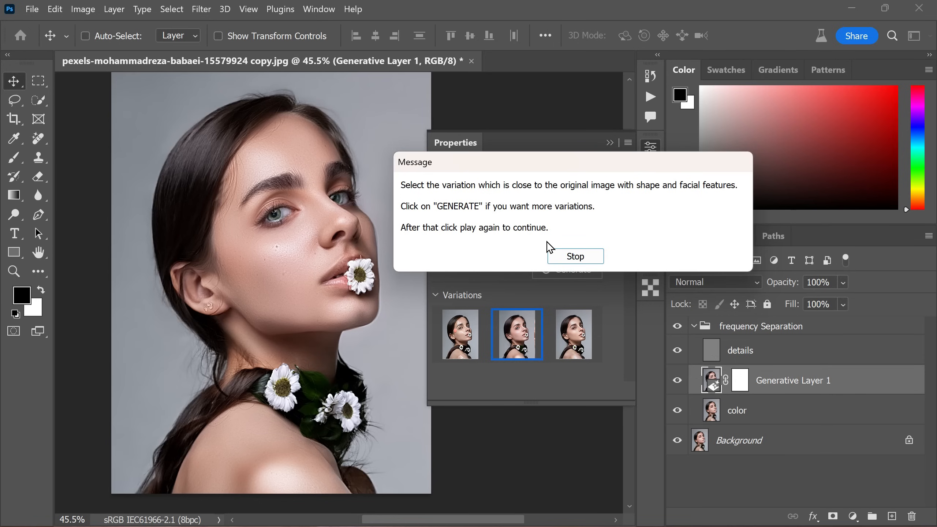
Dismiss the prompt, choose the third generative skin variation, and show the action steps list.
click(574, 256)
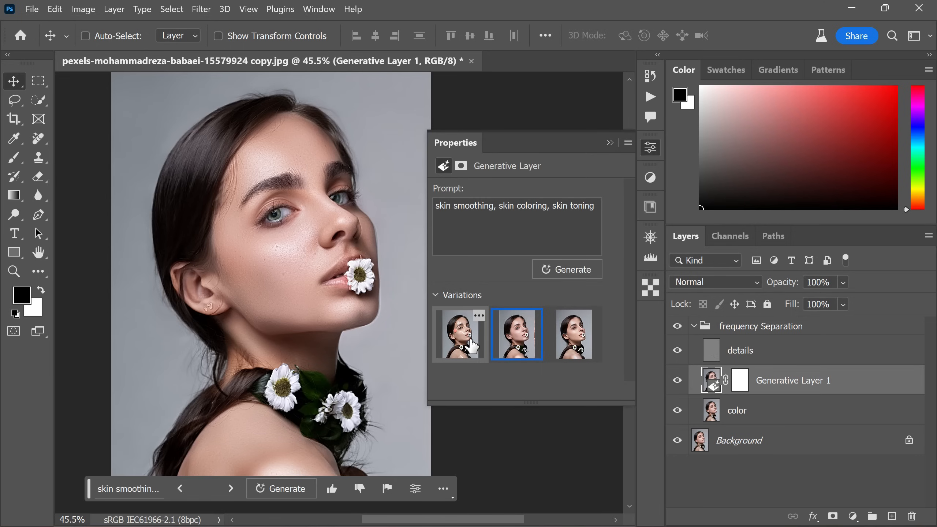
click(460, 333)
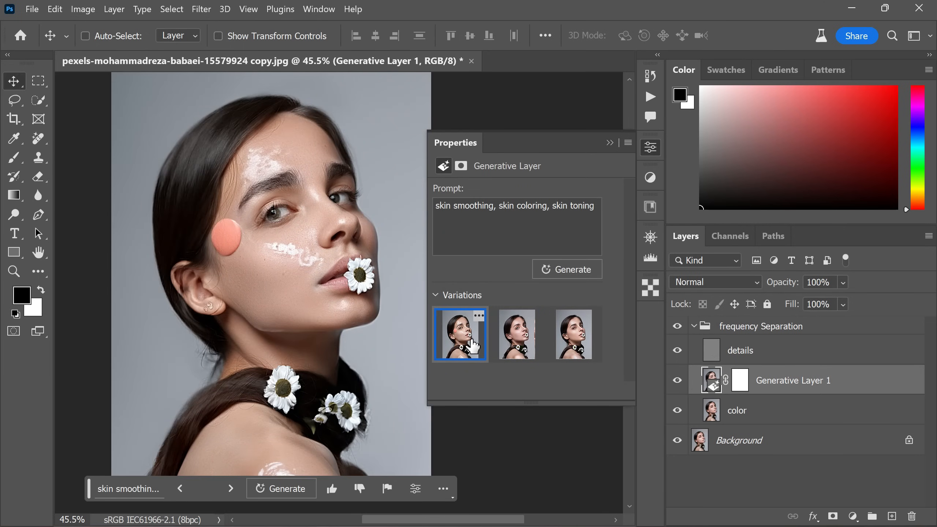
click(573, 334)
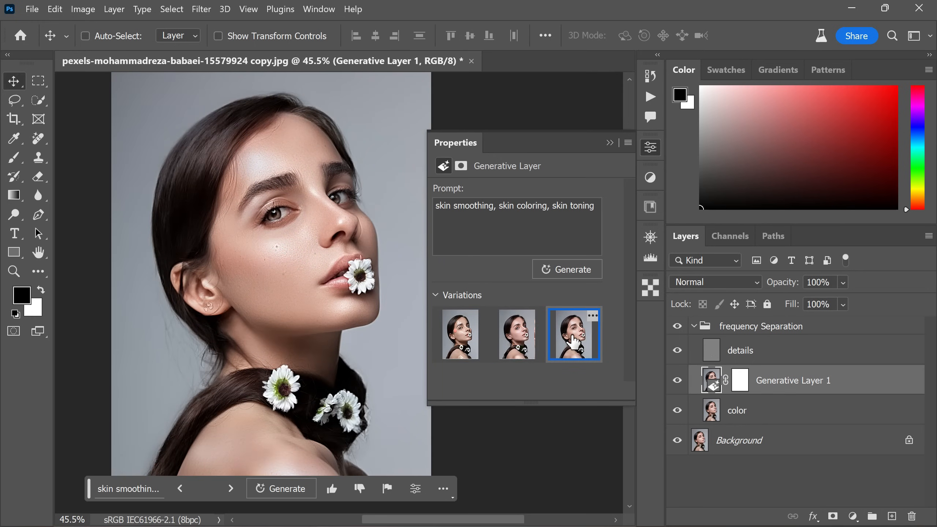
mouse_move(596, 348)
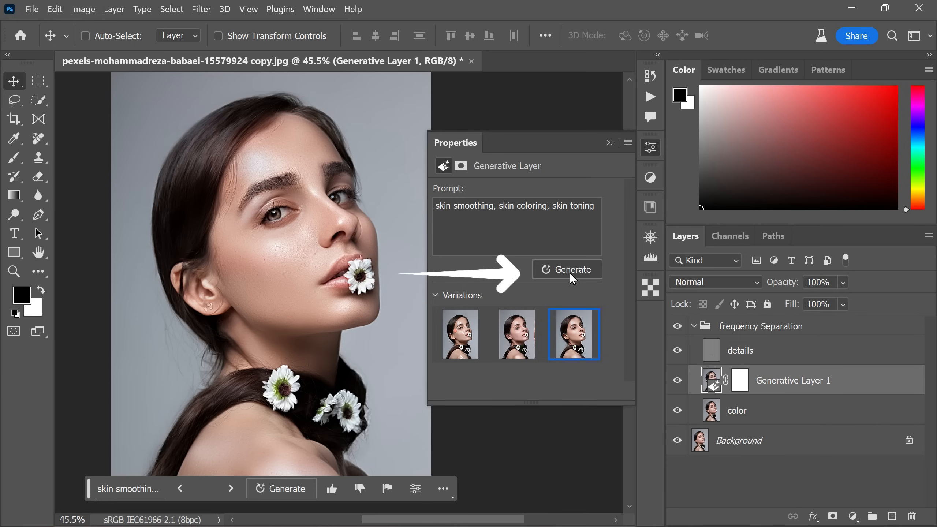
mouse_move(566, 269)
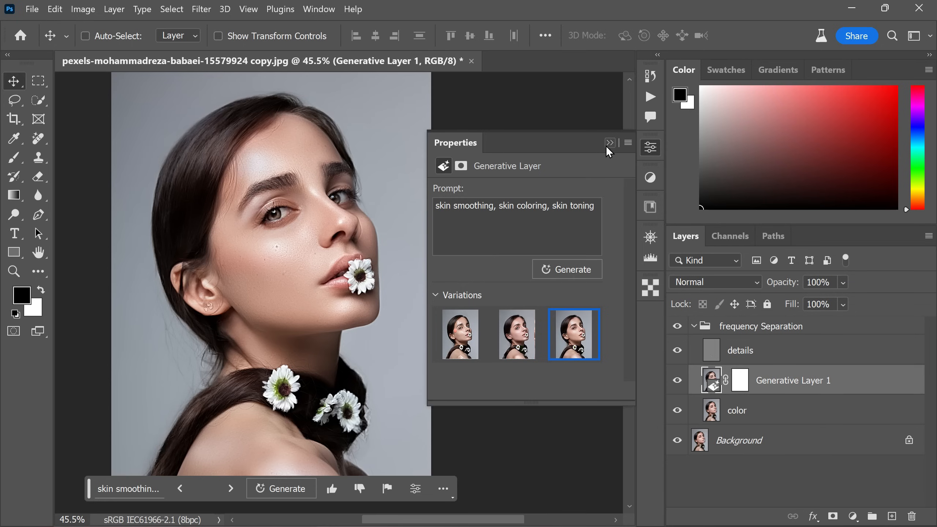
click(609, 143)
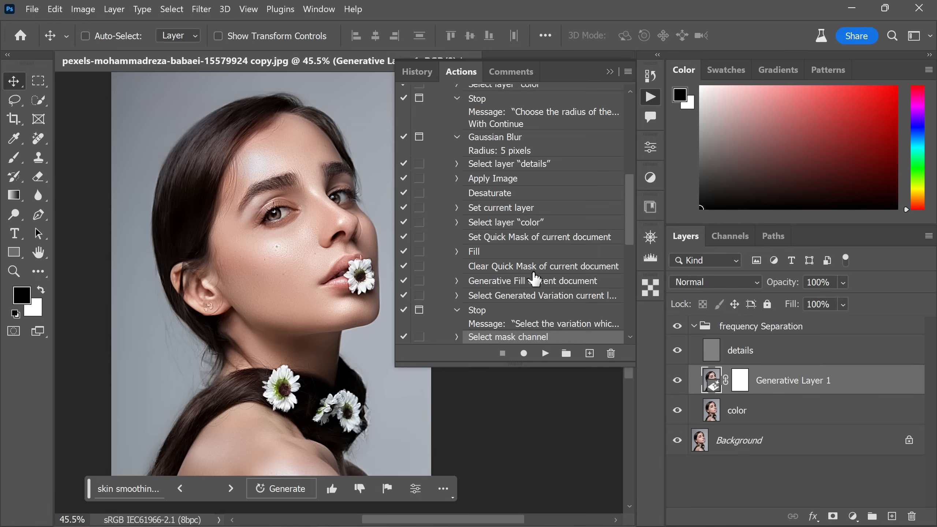
mouse_move(544, 353)
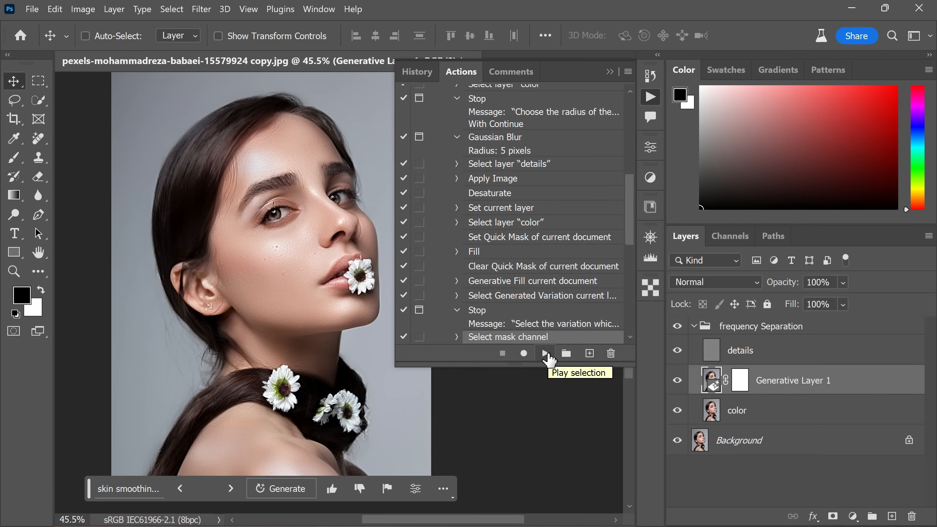
Resume the skin-fix action to completion and dismiss the 'process is complete' message.
click(544, 352)
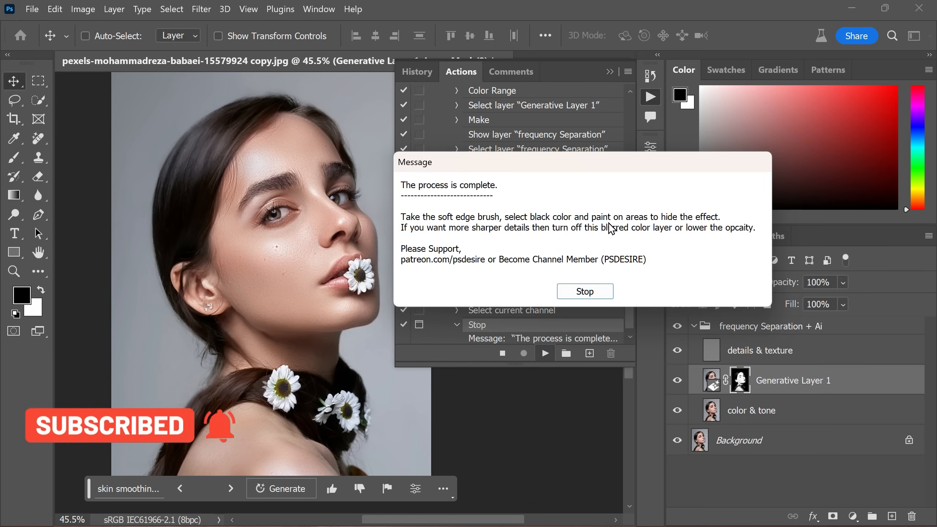
mouse_move(555, 246)
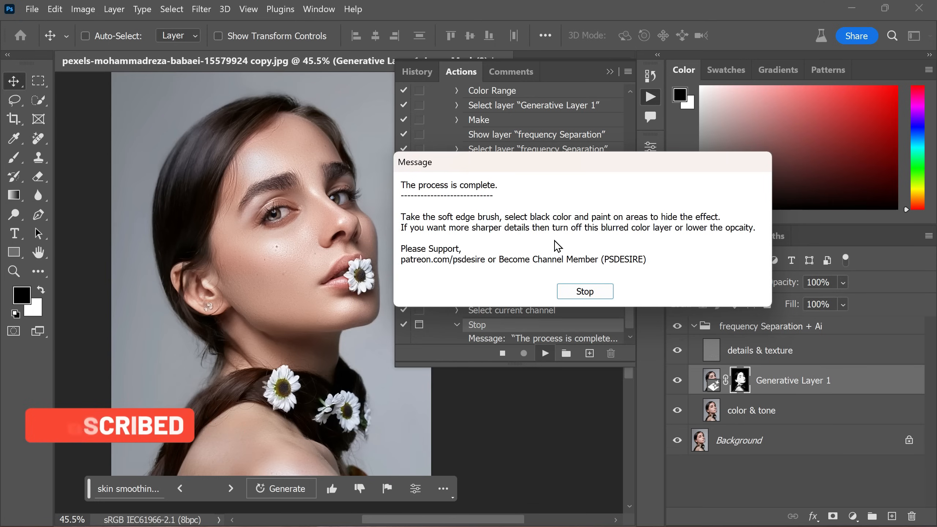
click(584, 292)
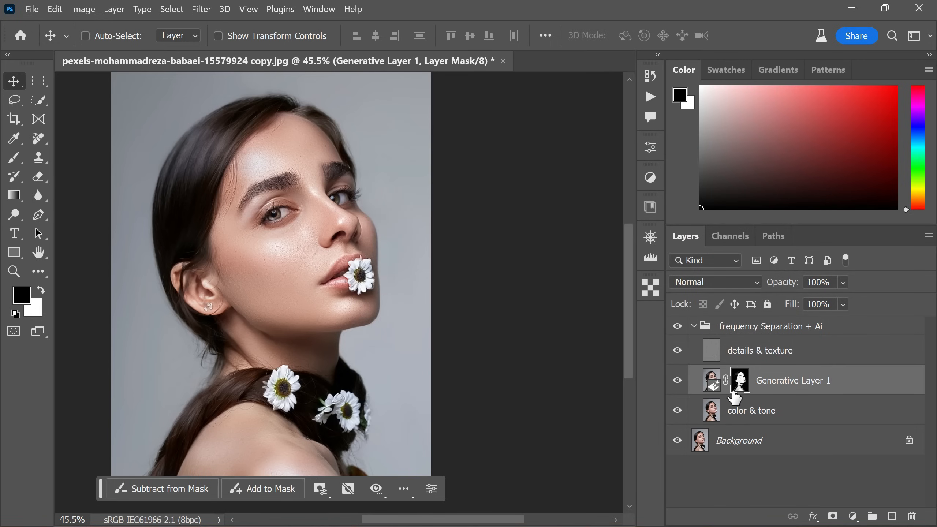
mouse_move(738, 389)
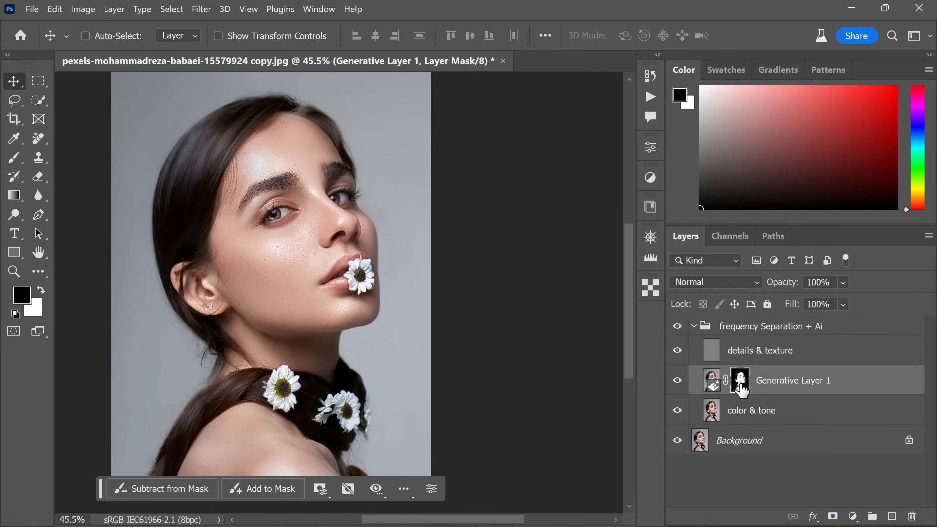
Select the skin mask of Generative Layer 1 for editing.
click(740, 380)
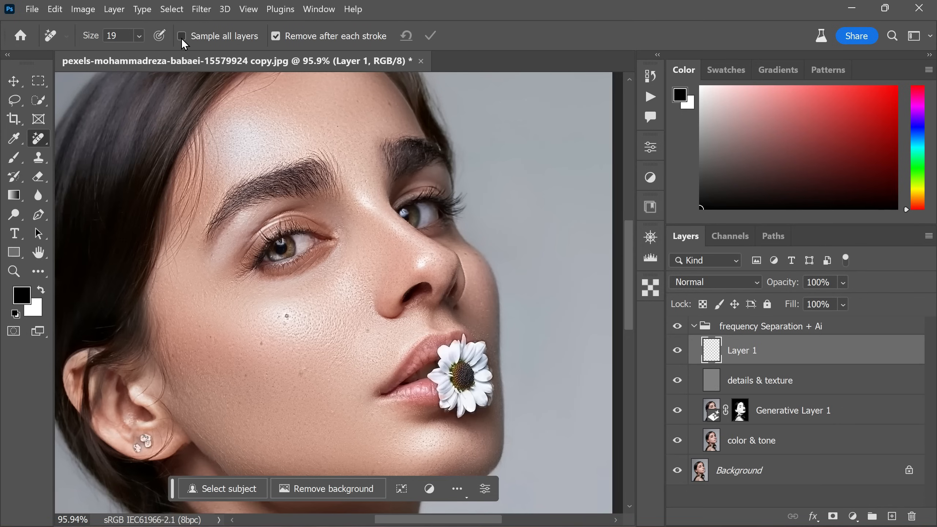
Heal the dark cheek spot on the new layer with Sample All Layers enabled.
click(182, 36)
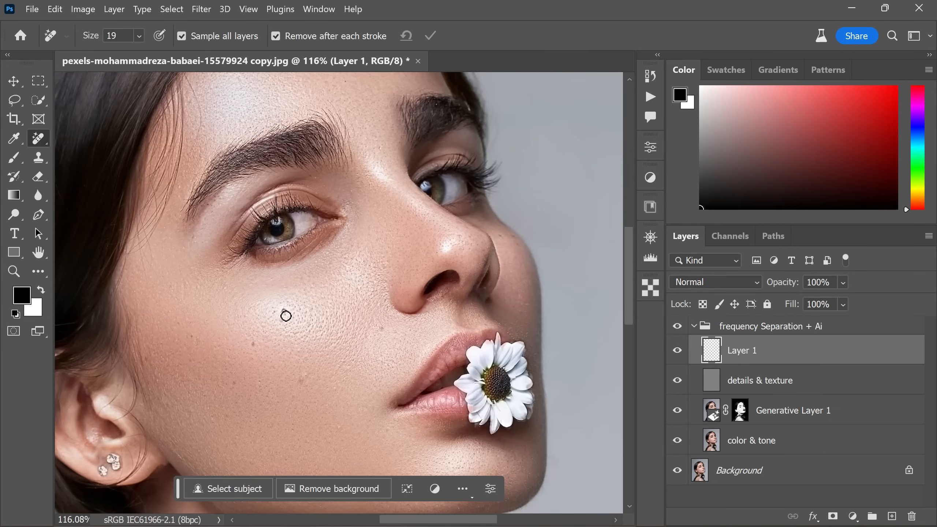
mouse_move(272, 315)
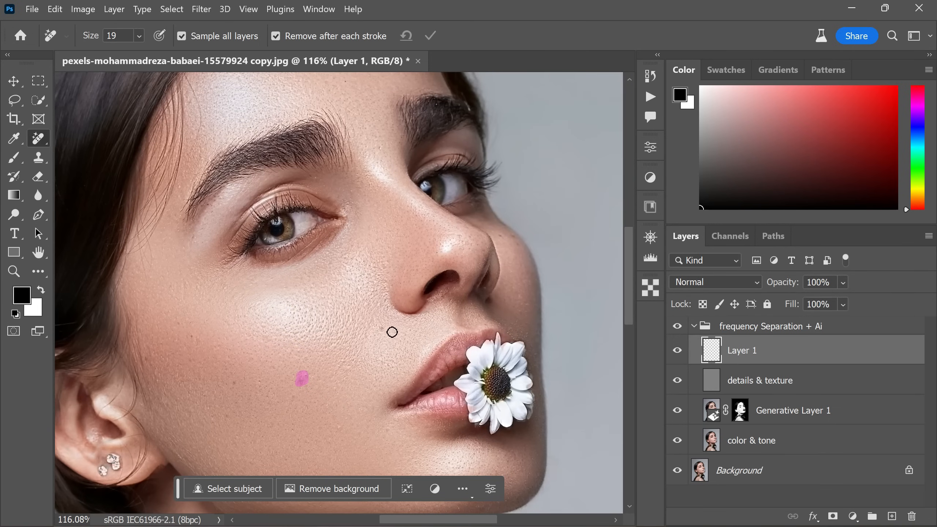
click(301, 379)
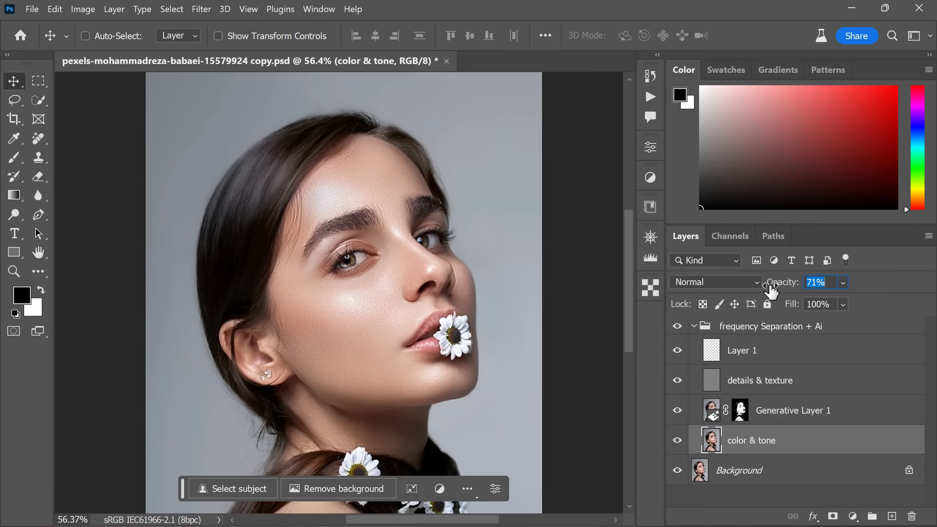
Lower the color & tone layer's opacity to 70%.
click(842, 281)
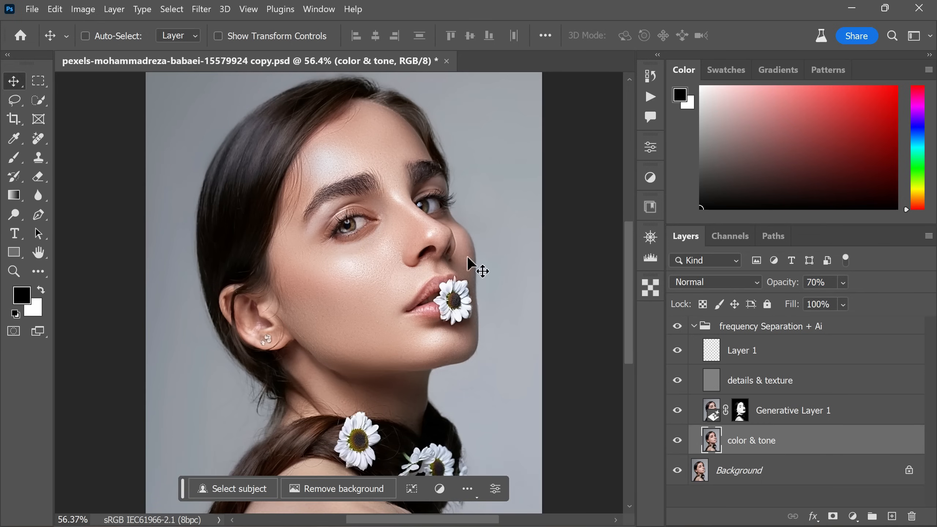
click(677, 470)
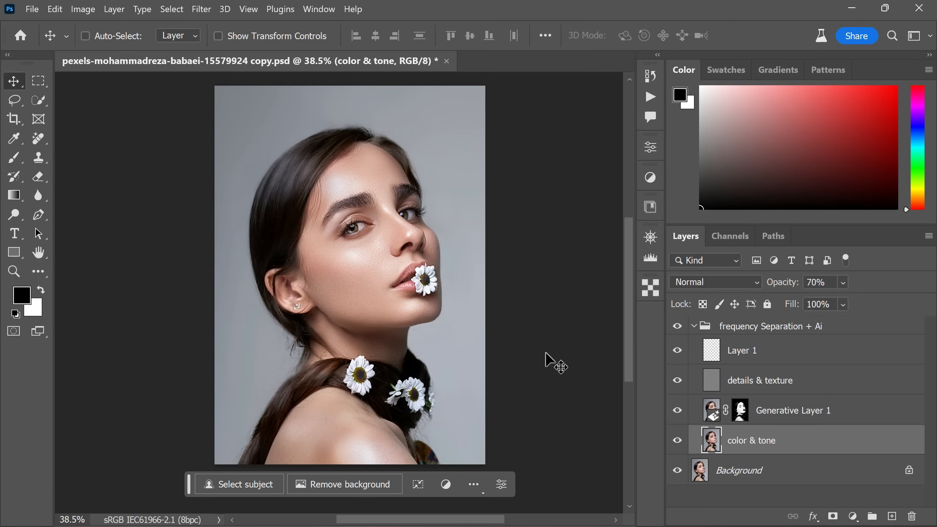
mouse_move(518, 359)
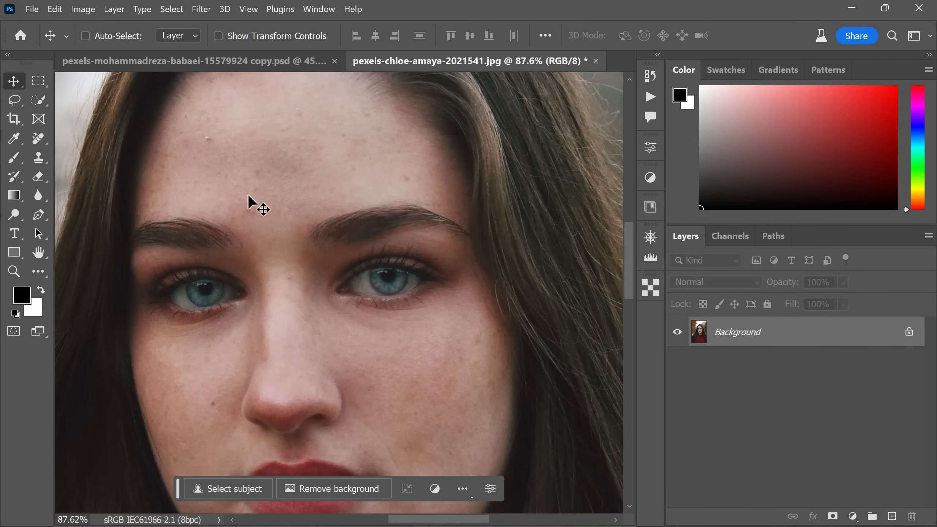
Run the Ai Skin Fix (without Masking) action on the second portrait and continue past the message.
scroll(down, 3)
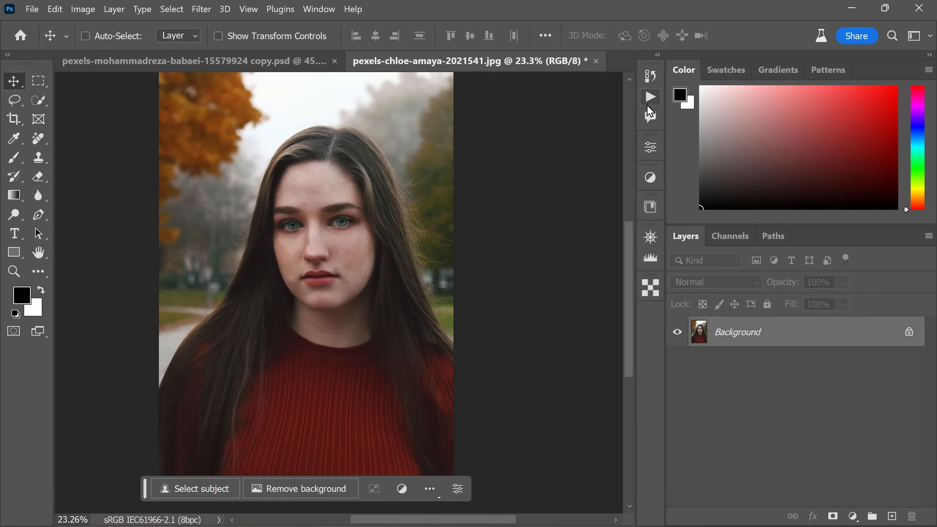
click(650, 96)
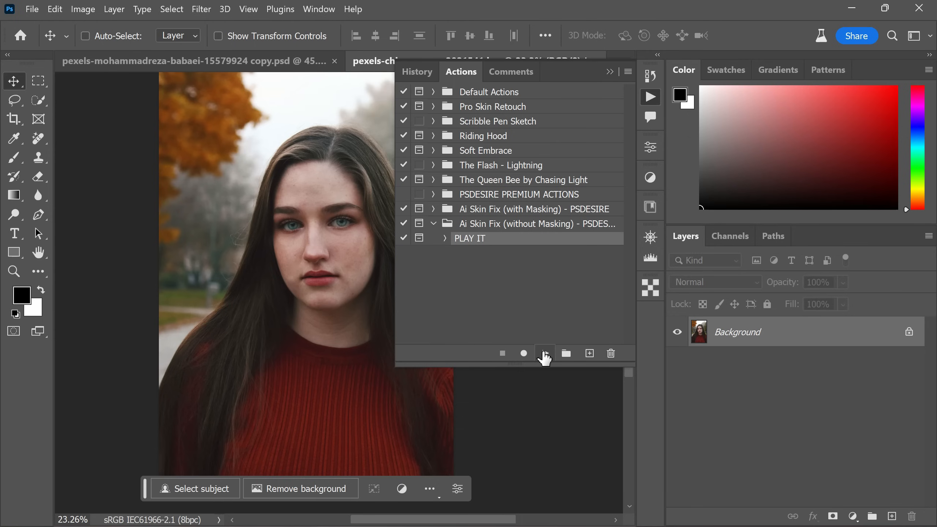
click(544, 352)
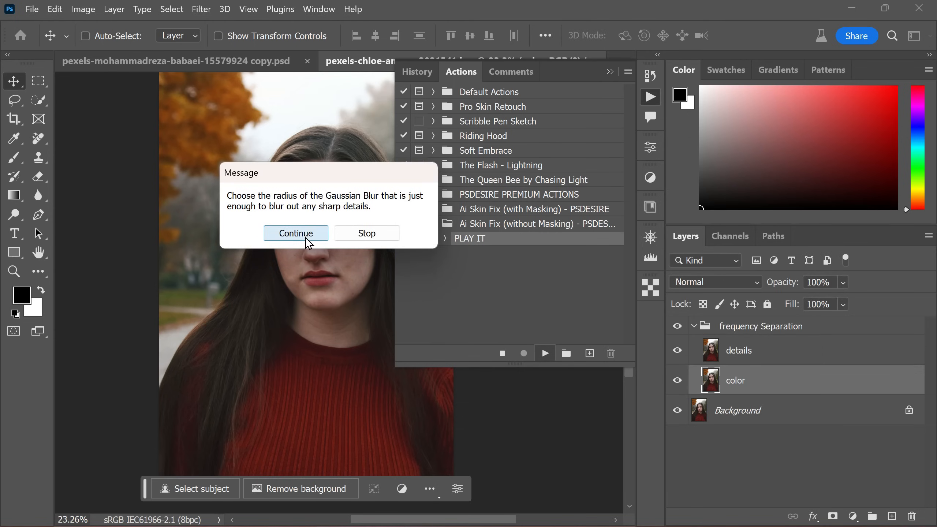
click(295, 233)
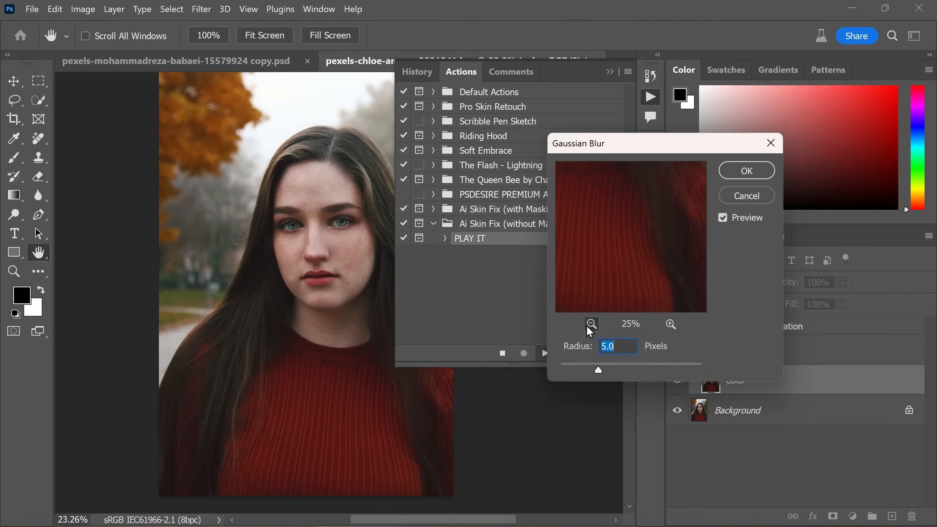
Apply a 6-pixel Gaussian Blur to the color layer.
click(591, 324)
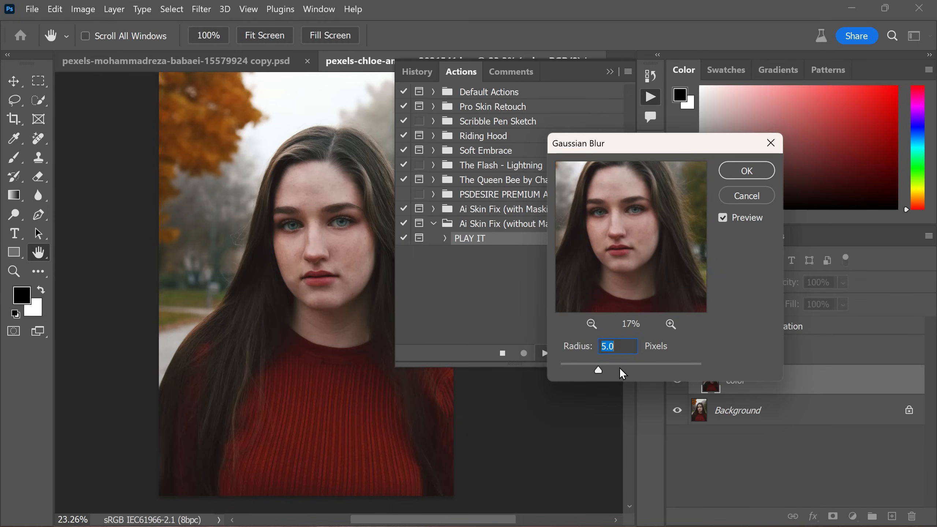
drag(598, 369, 600, 369)
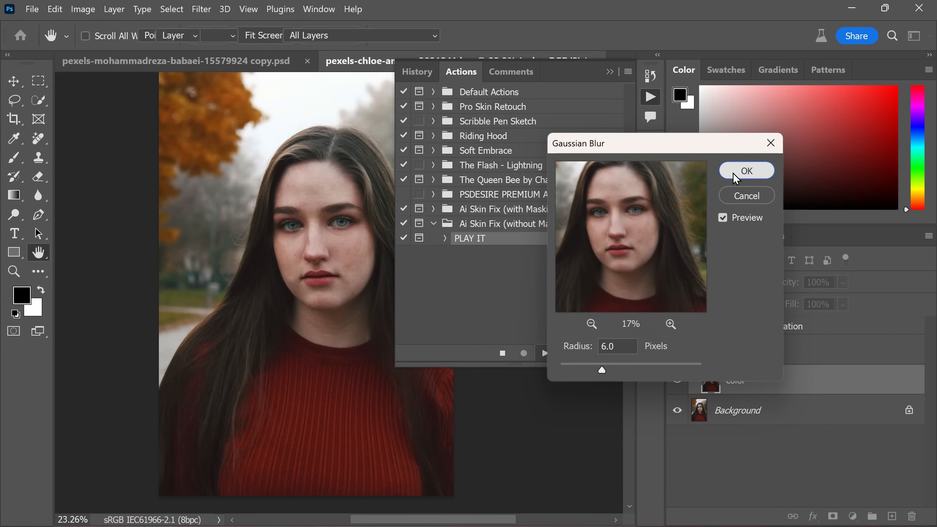
click(747, 170)
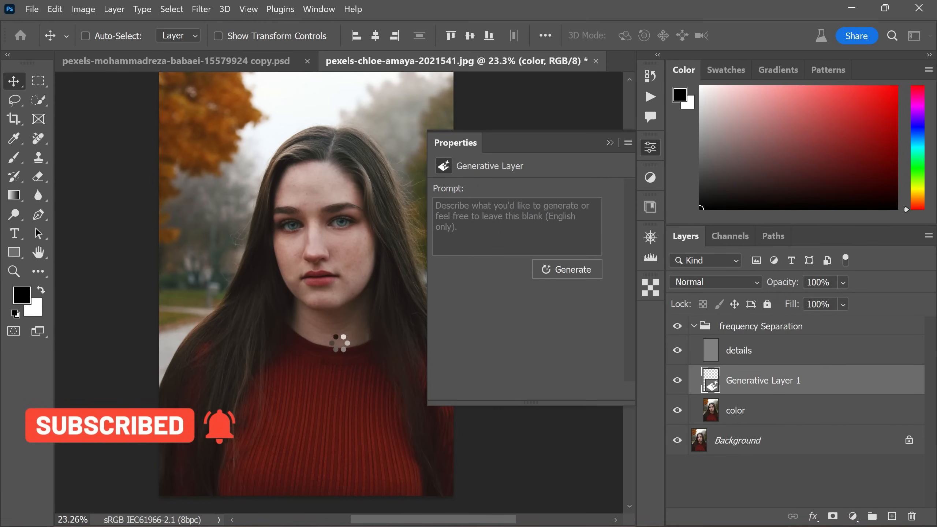
Compare the generative smooth-skin variations and settle on the third.
click(566, 268)
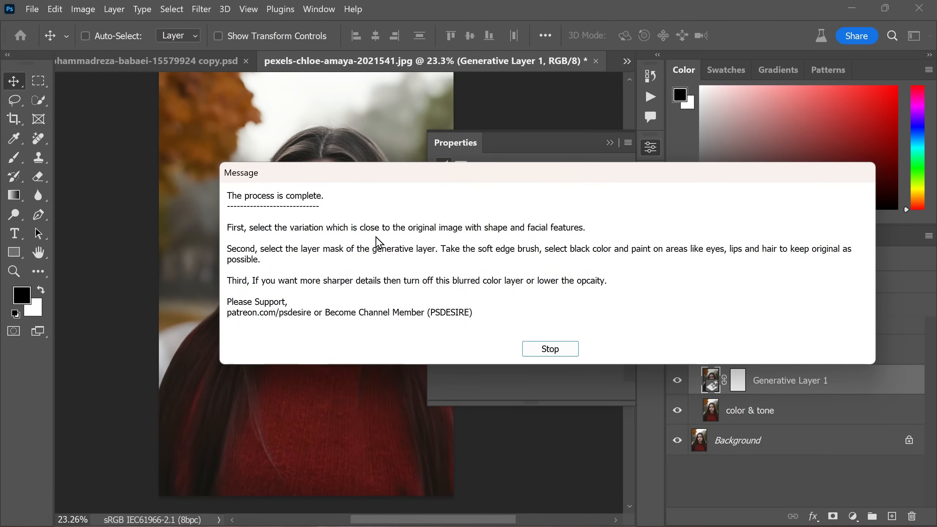
mouse_move(249, 264)
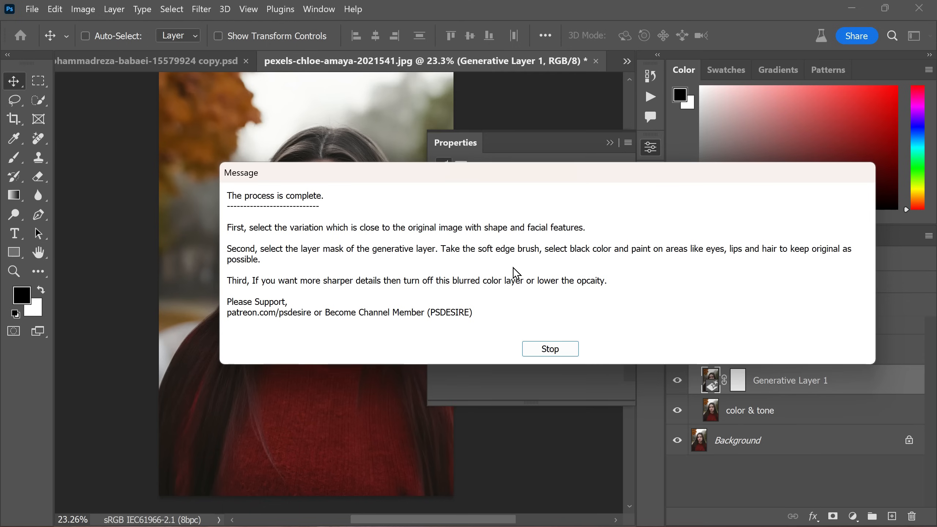
mouse_move(418, 285)
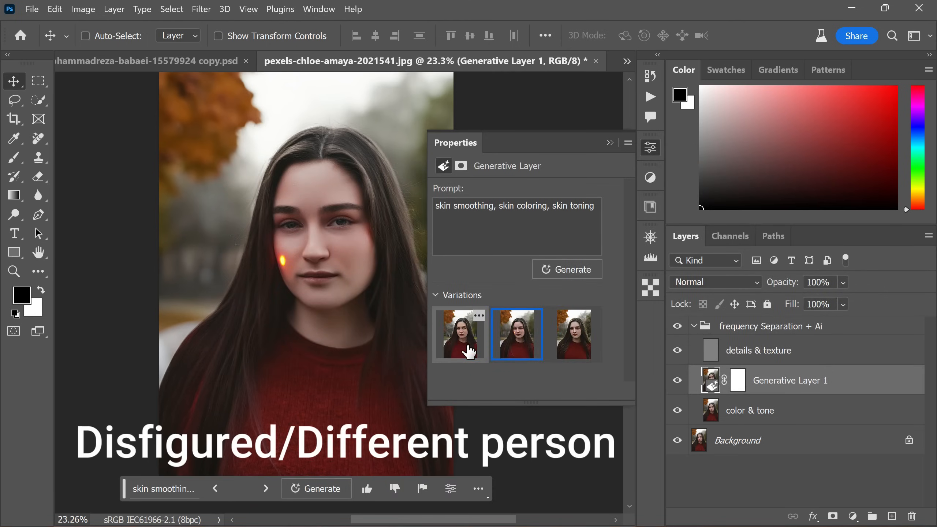
click(573, 334)
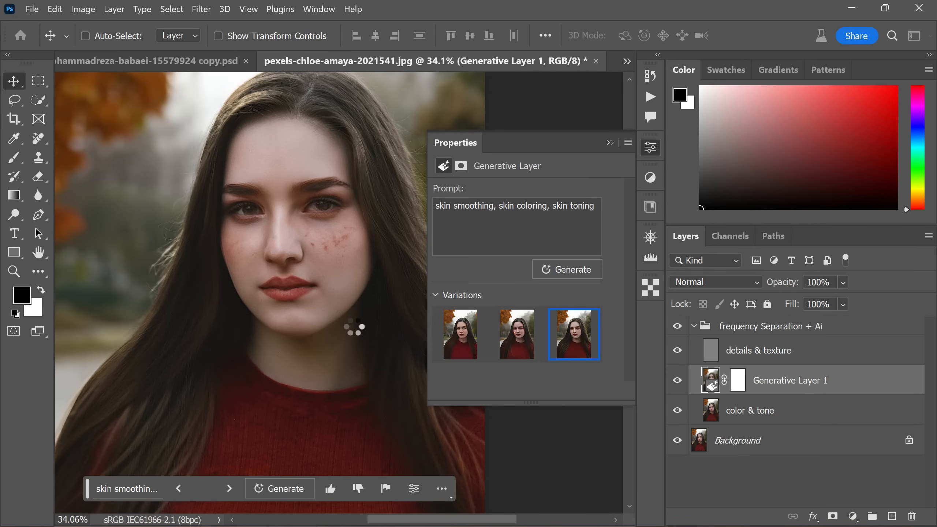
click(460, 334)
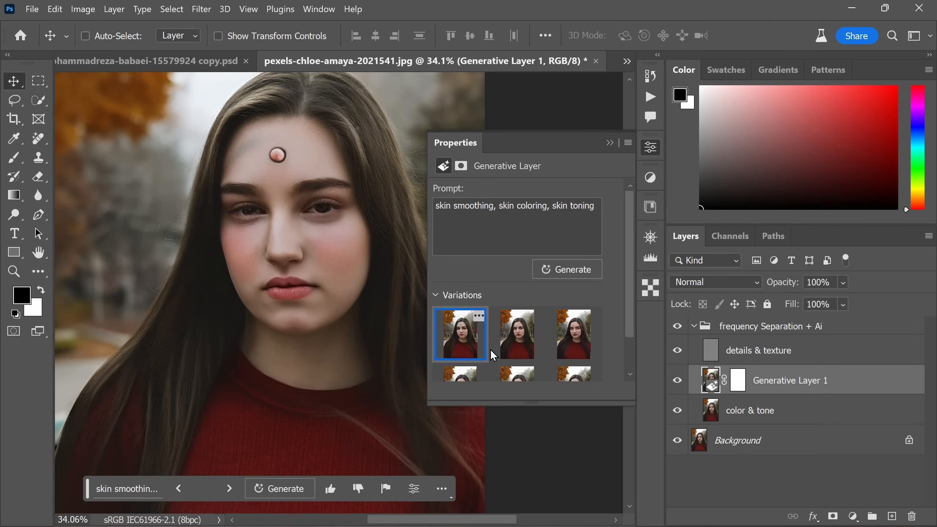
click(516, 333)
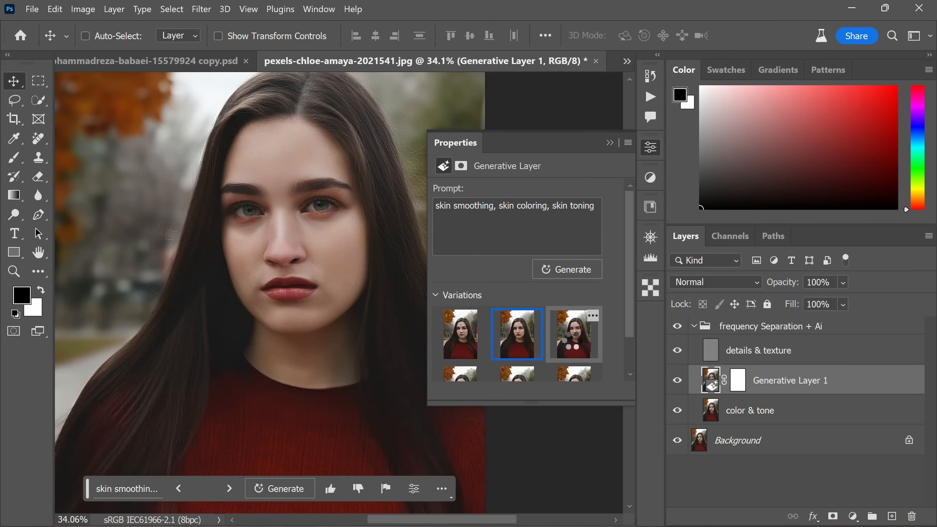
click(573, 334)
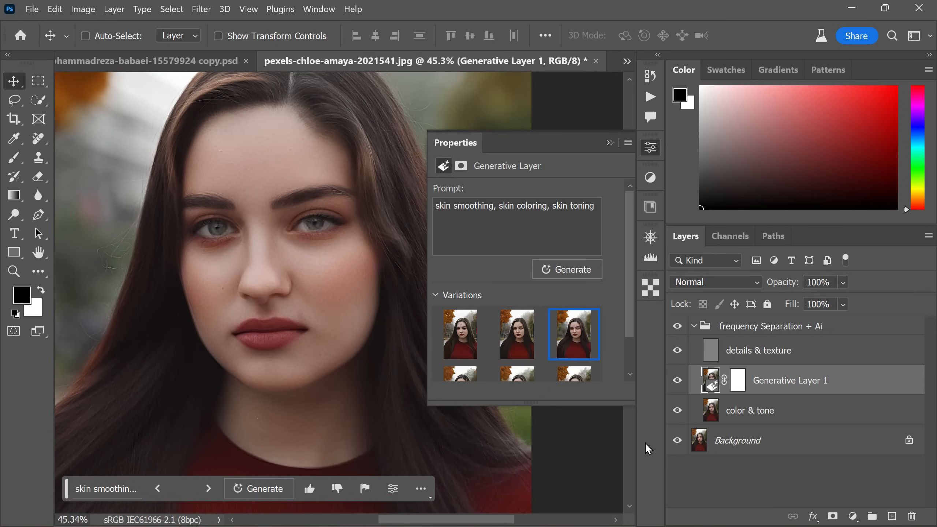
click(677, 325)
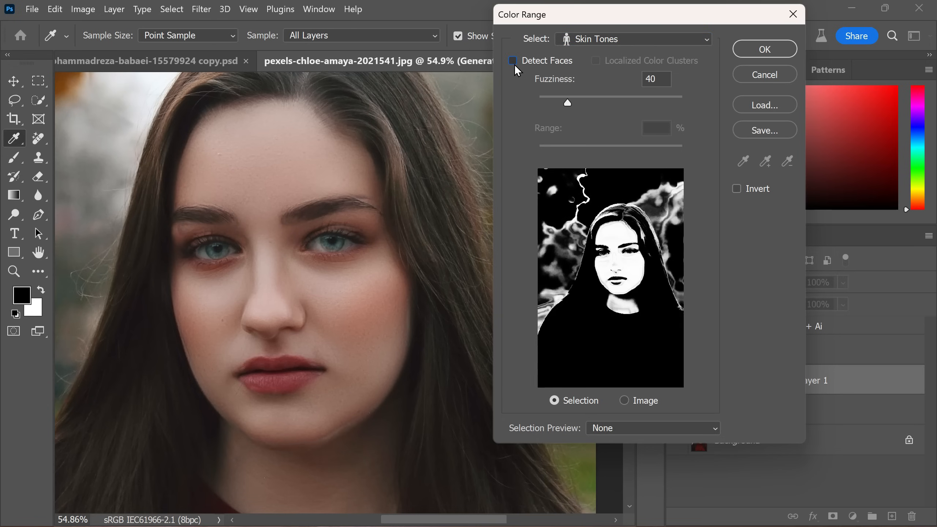
Select Skin Tones with Detect Faces on and confirm the Color Range selection.
click(513, 60)
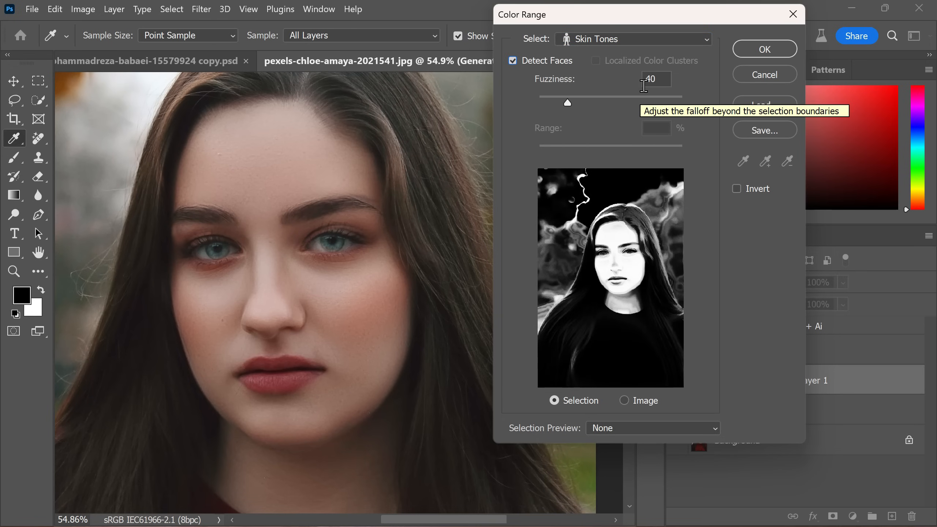
click(764, 49)
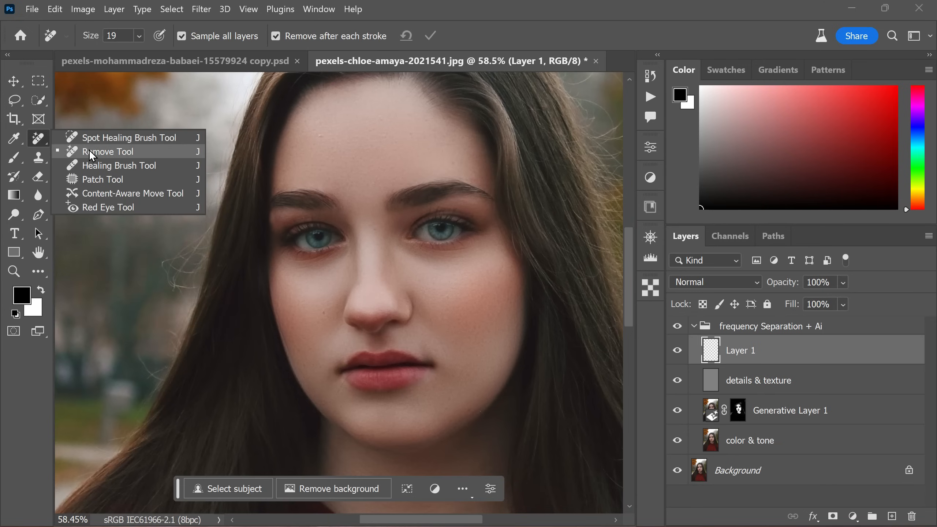
Remove the small forehead spot with the Remove Tool on the new layer.
click(109, 151)
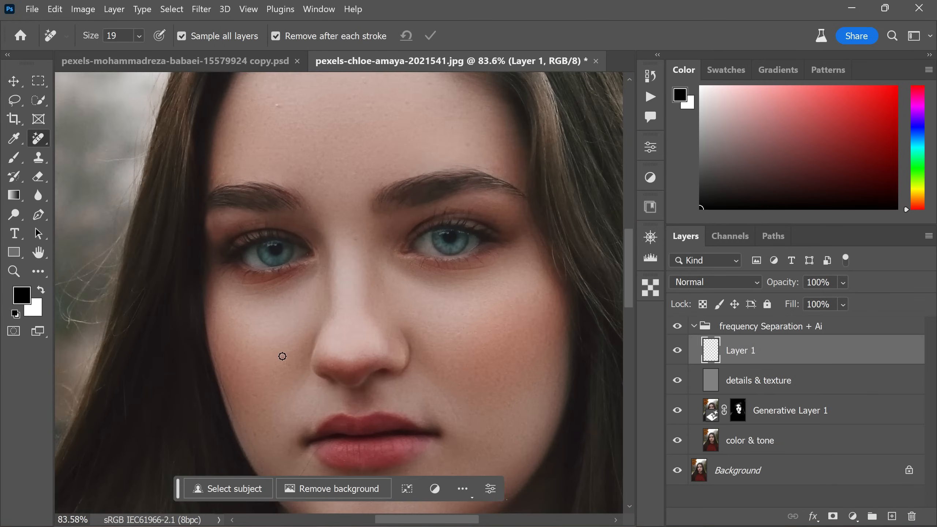
mouse_move(263, 399)
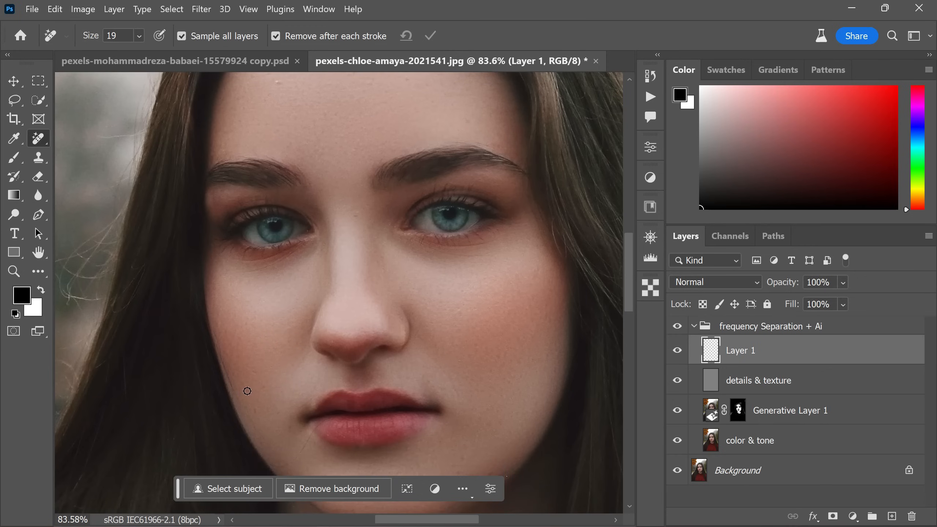
mouse_move(307, 362)
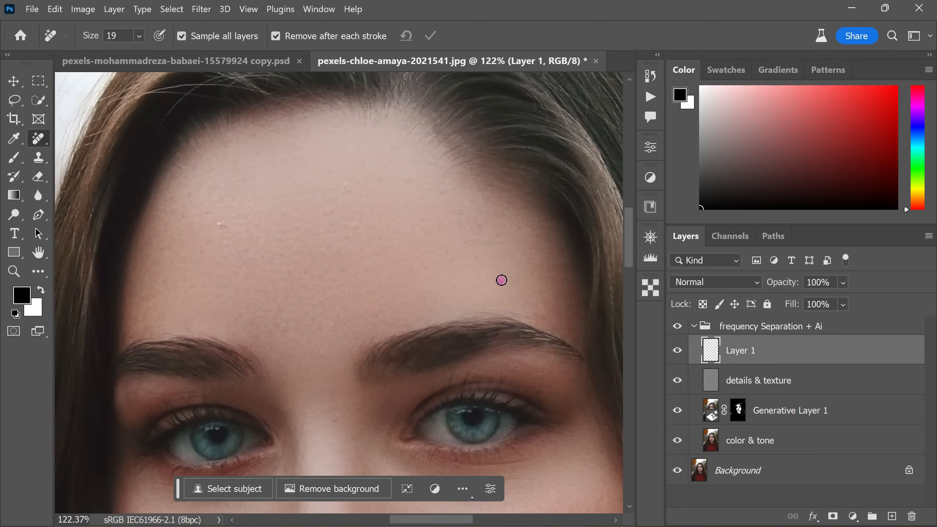
mouse_move(225, 226)
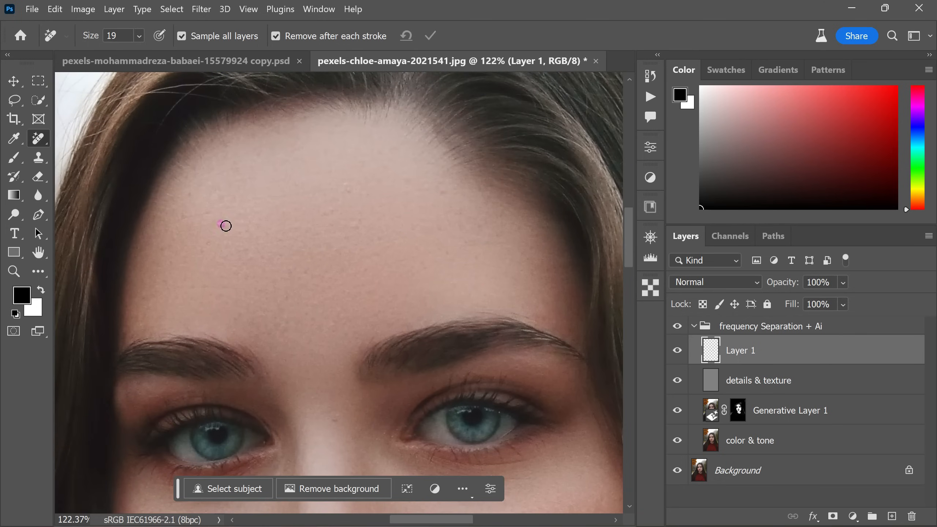
drag(226, 227, 271, 259)
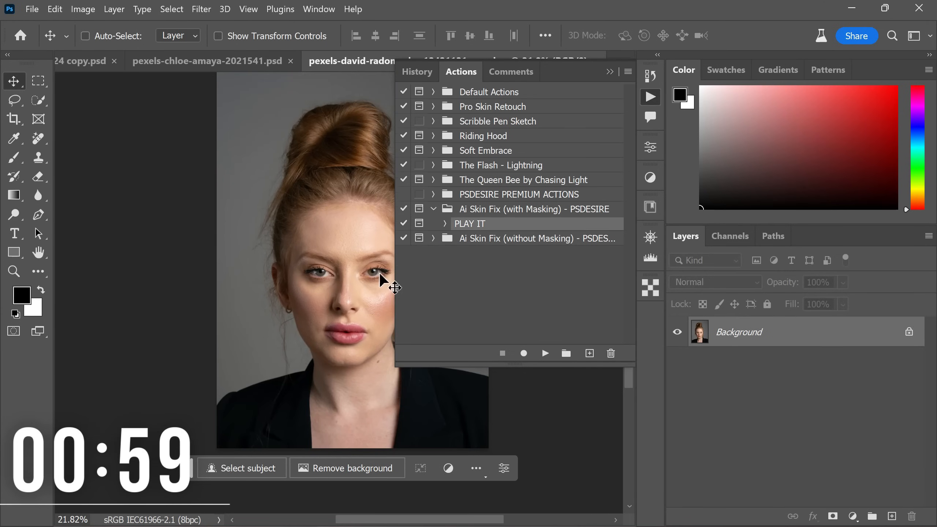
Run Ai Skin Fix (with Masking) on the third portrait and apply the 5-pixel blur.
click(544, 353)
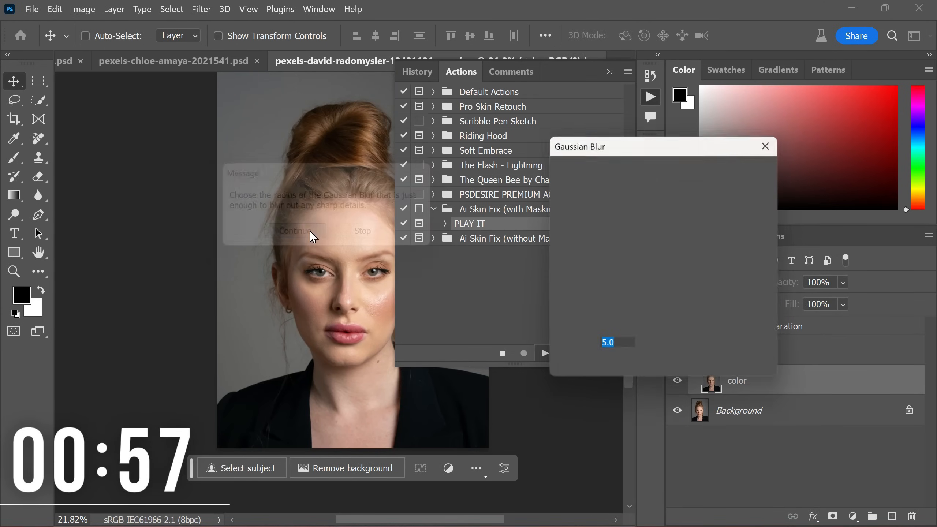
click(293, 231)
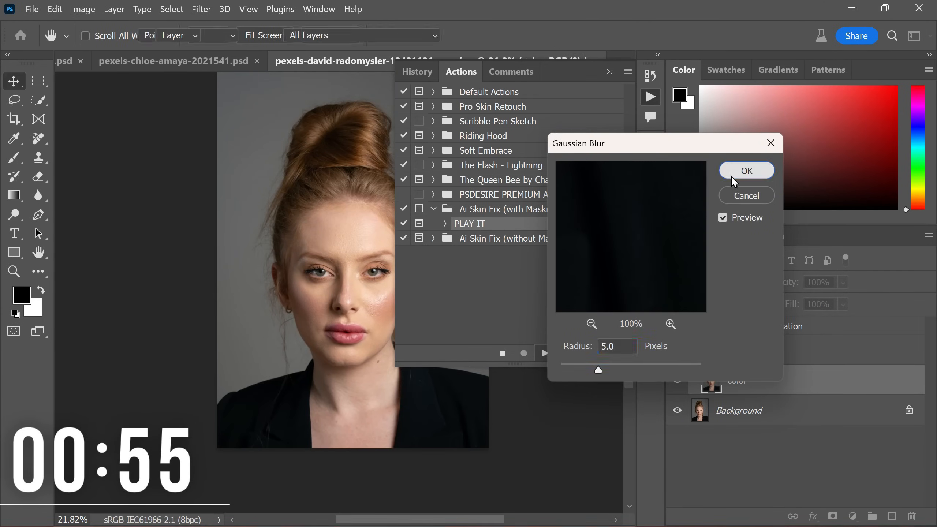
click(746, 171)
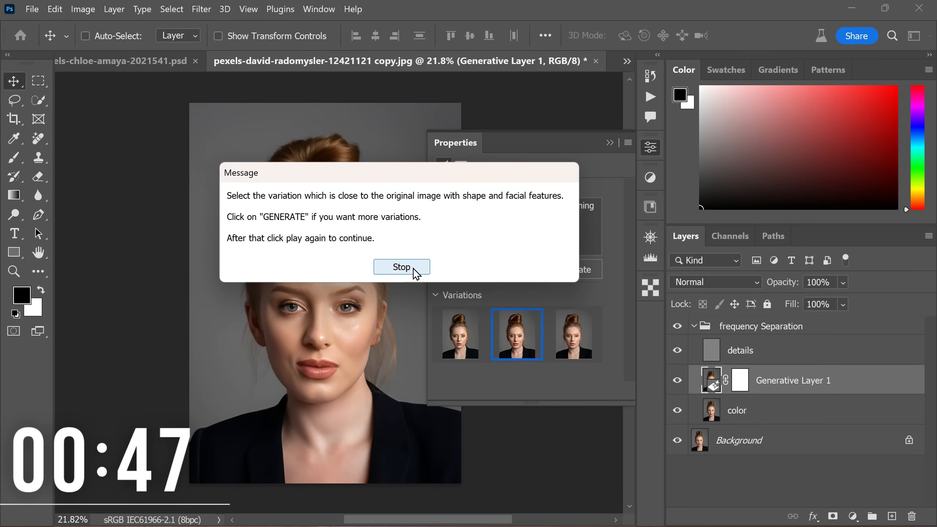
Choose the first smooth-skin variation and resume the action to finish masking.
click(401, 267)
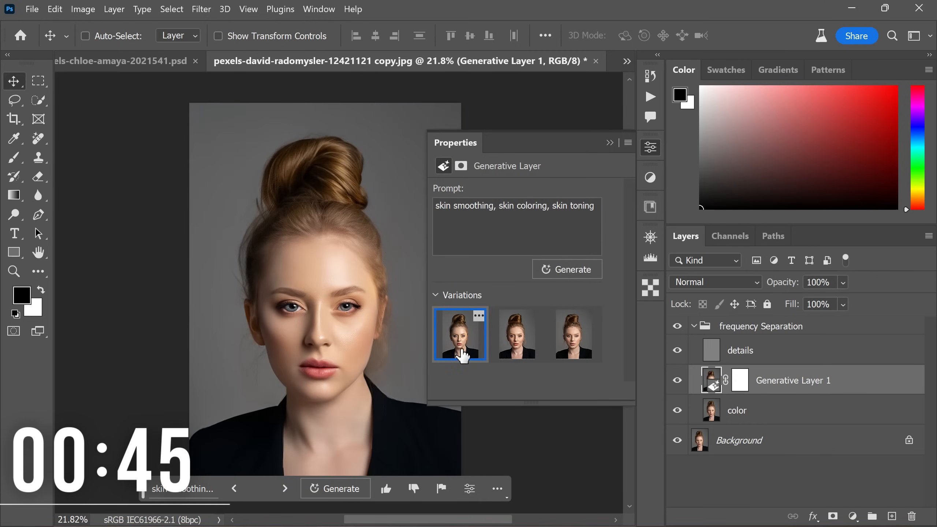
click(573, 334)
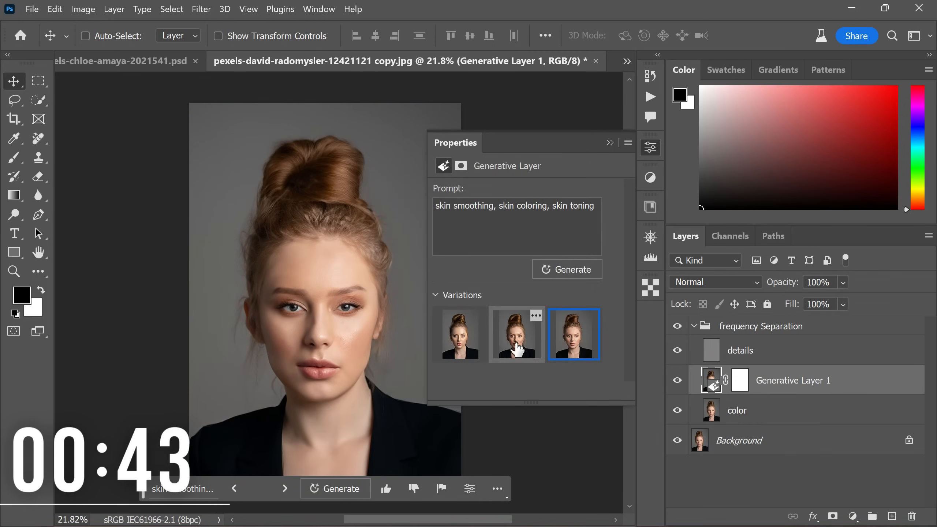
click(460, 333)
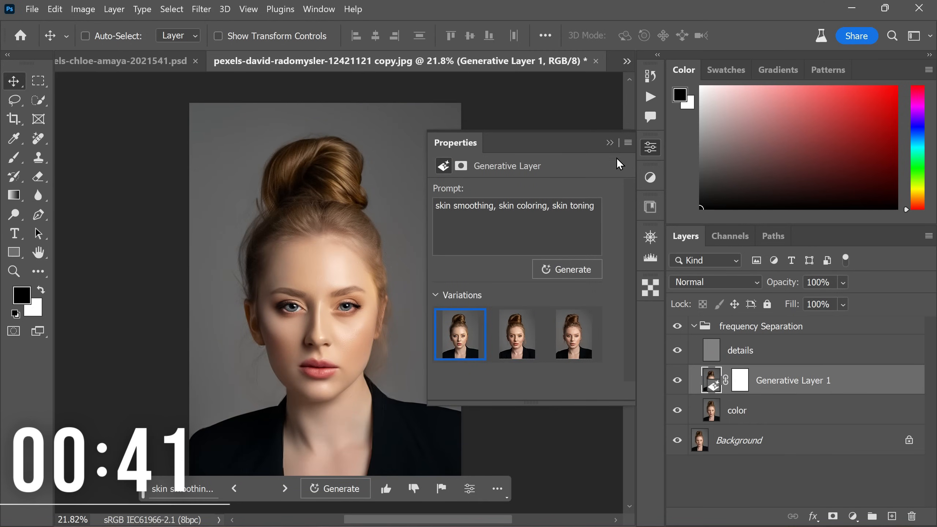
click(460, 72)
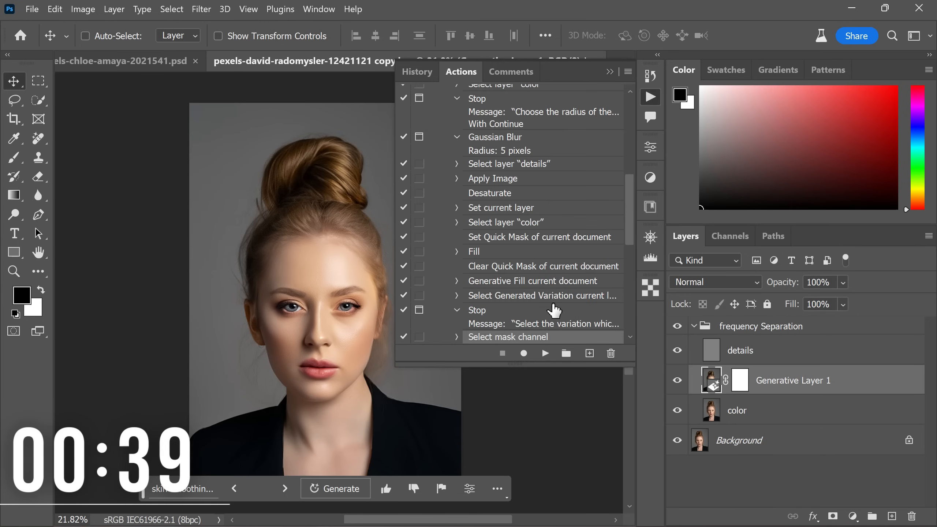
click(545, 353)
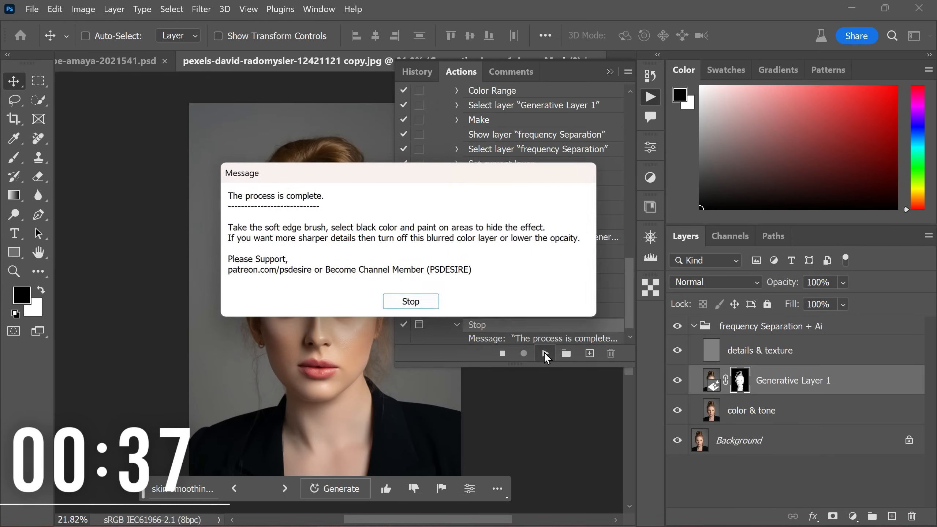
Dismiss the completion message and target Generative Layer 1's mask for painting.
click(410, 301)
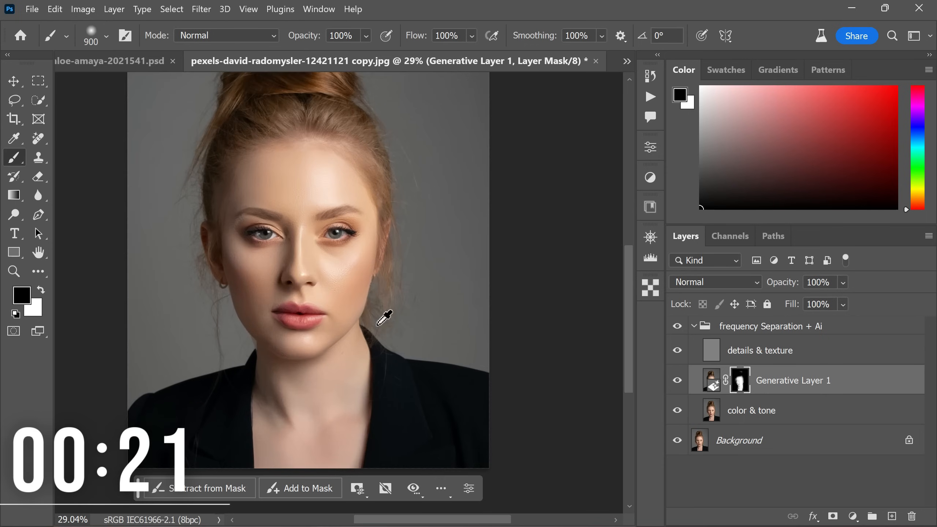
scroll(down, 3)
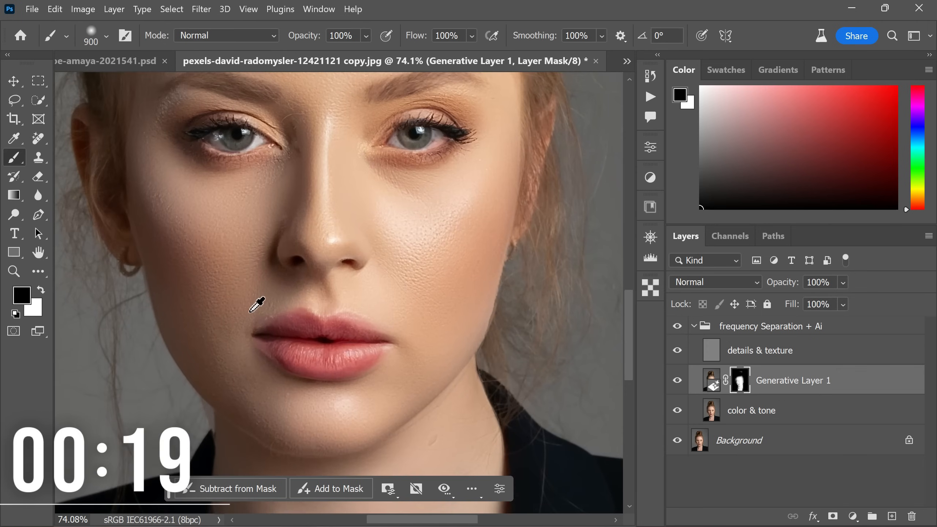